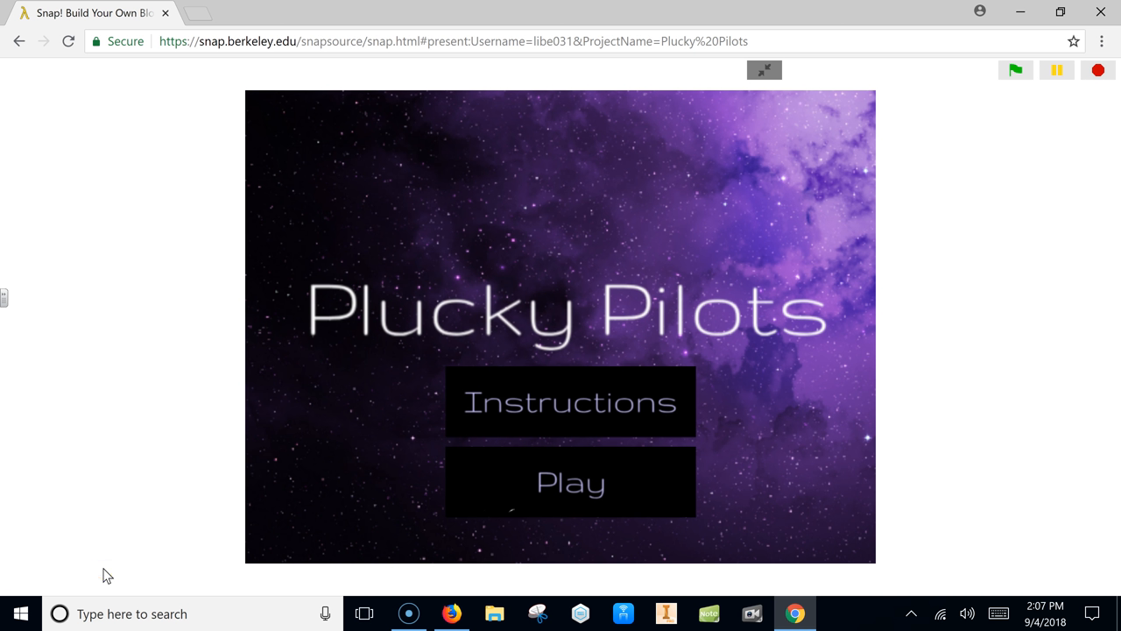
{"action": "mouse_move", "coordinate": [172, 525]}
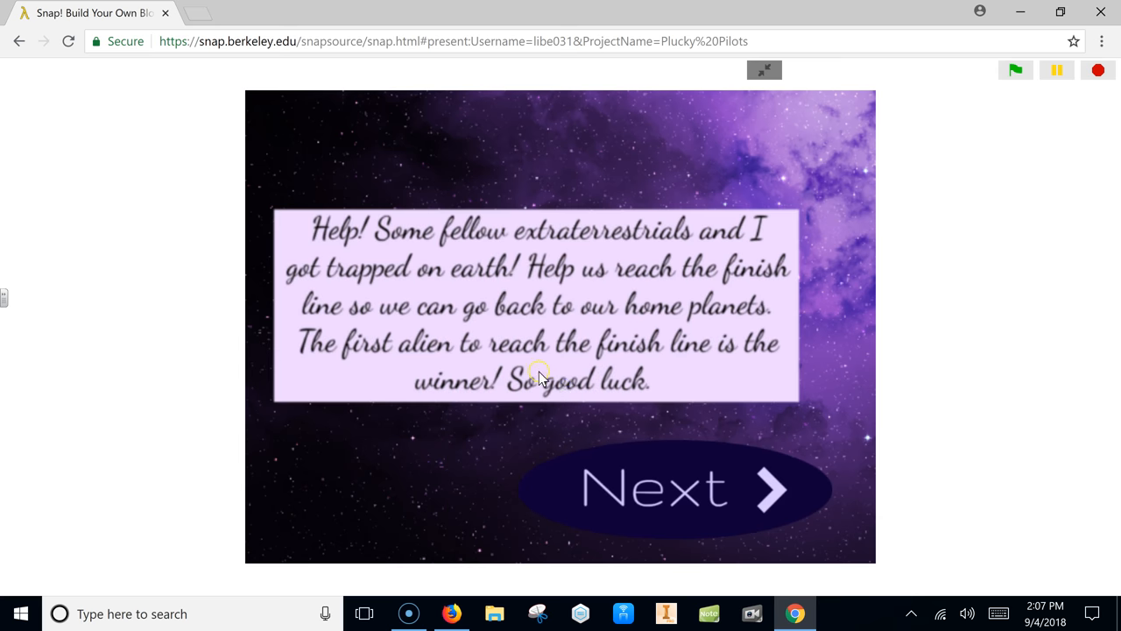
{"action": "mouse_move", "coordinate": [645, 500]}
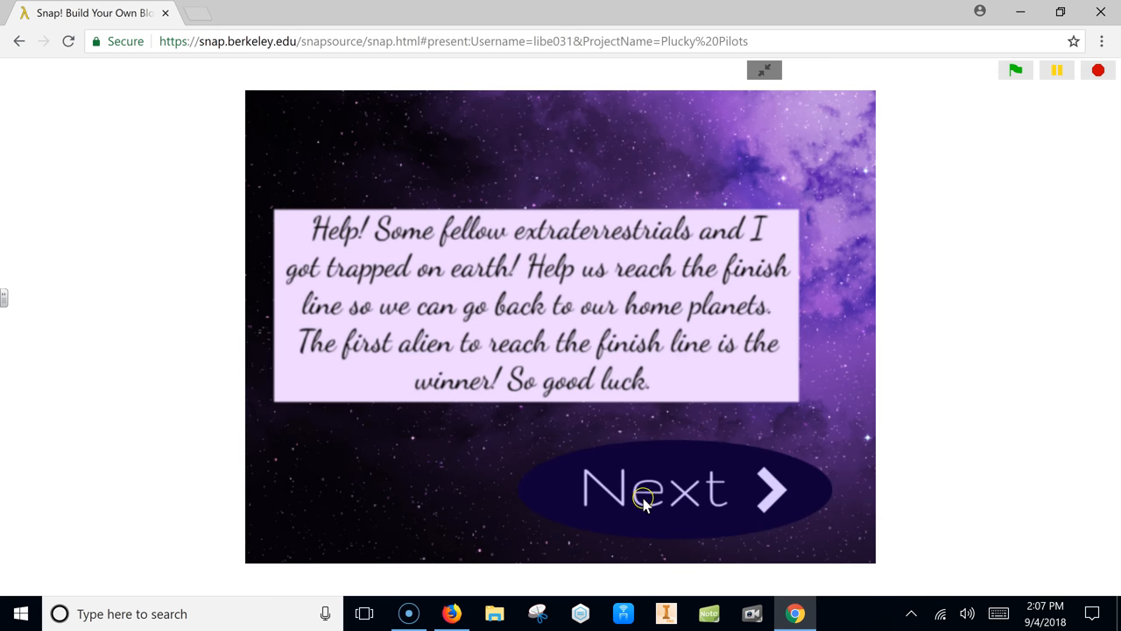
Advance past the intro and rules pages to the Welcome Players screen.
{"action": "left_click", "coordinate": [674, 489]}
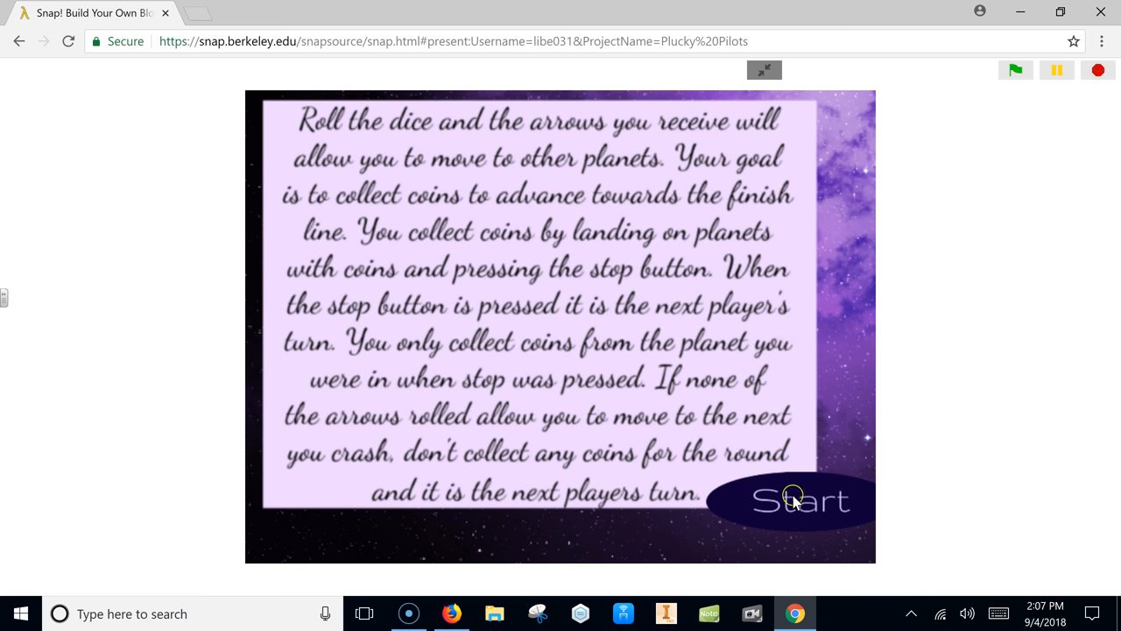
{"action": "left_click", "coordinate": [791, 499]}
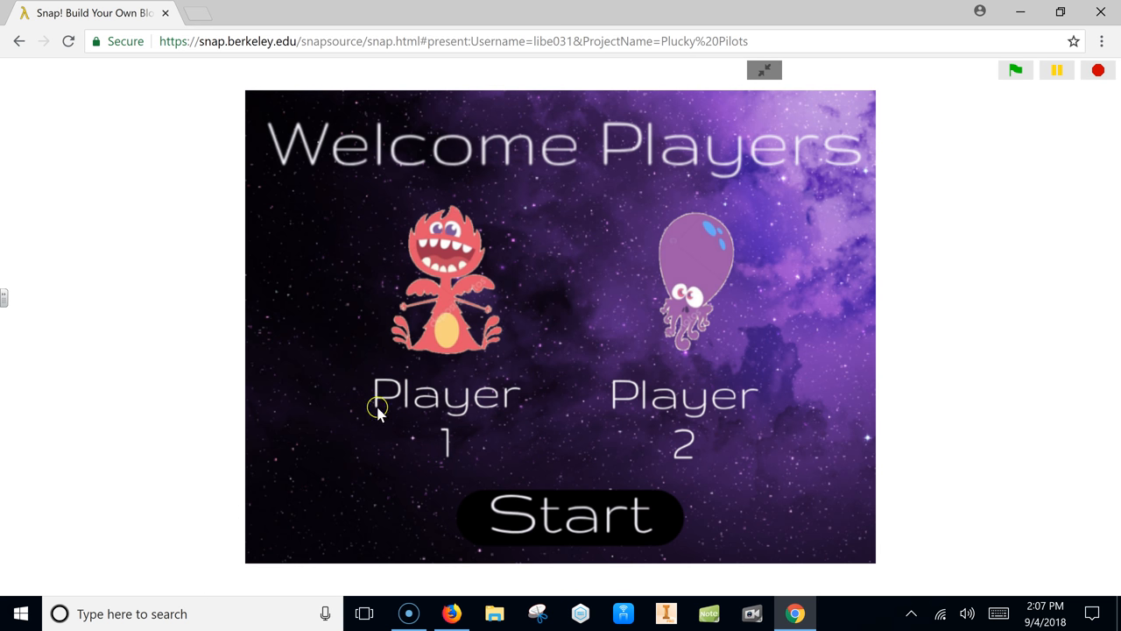
{"action": "mouse_move", "coordinate": [578, 516]}
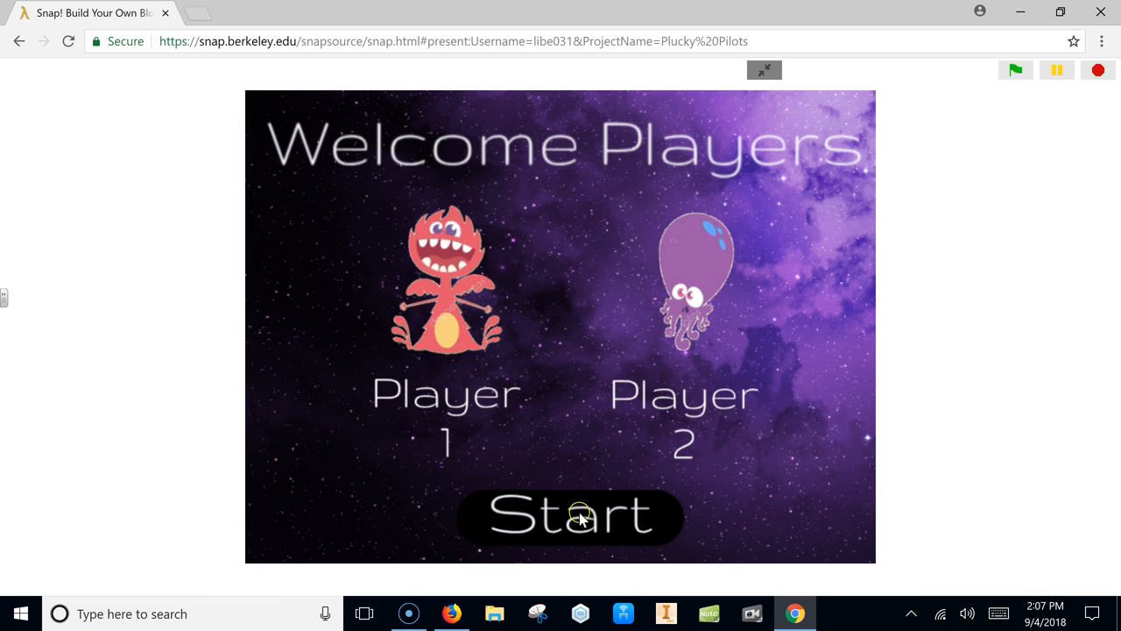
Start the board, roll the dice and move the UFO from Earth to the pale left planet.
{"action": "left_click", "coordinate": [570, 515]}
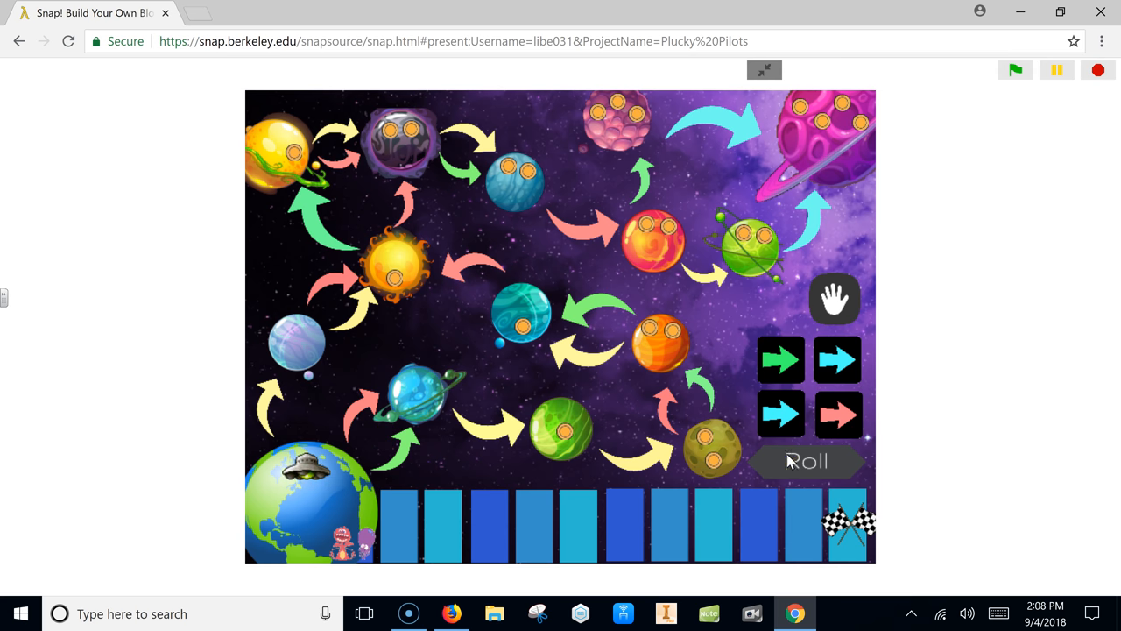
{"action": "left_click", "coordinate": [779, 359]}
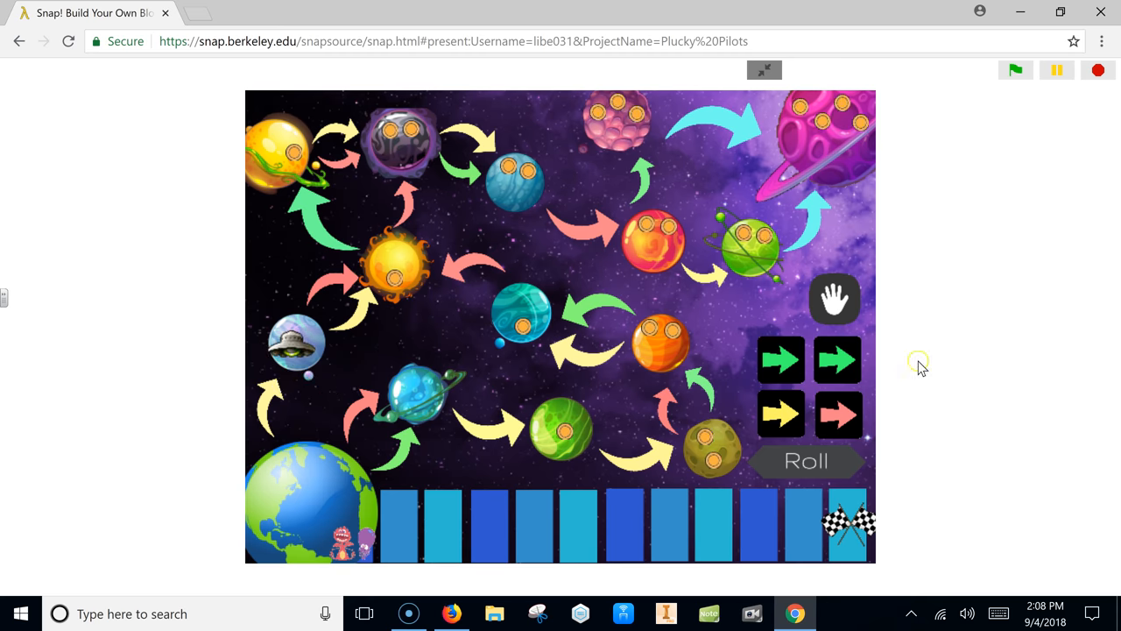
{"action": "left_click", "coordinate": [805, 460]}
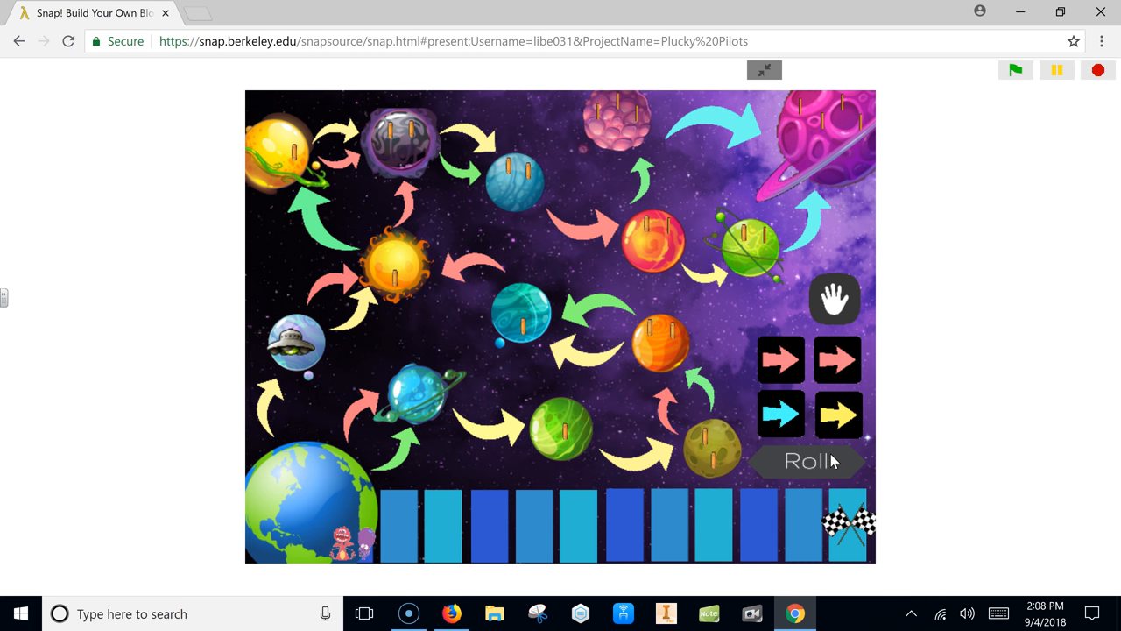
{"action": "left_click", "coordinate": [805, 460]}
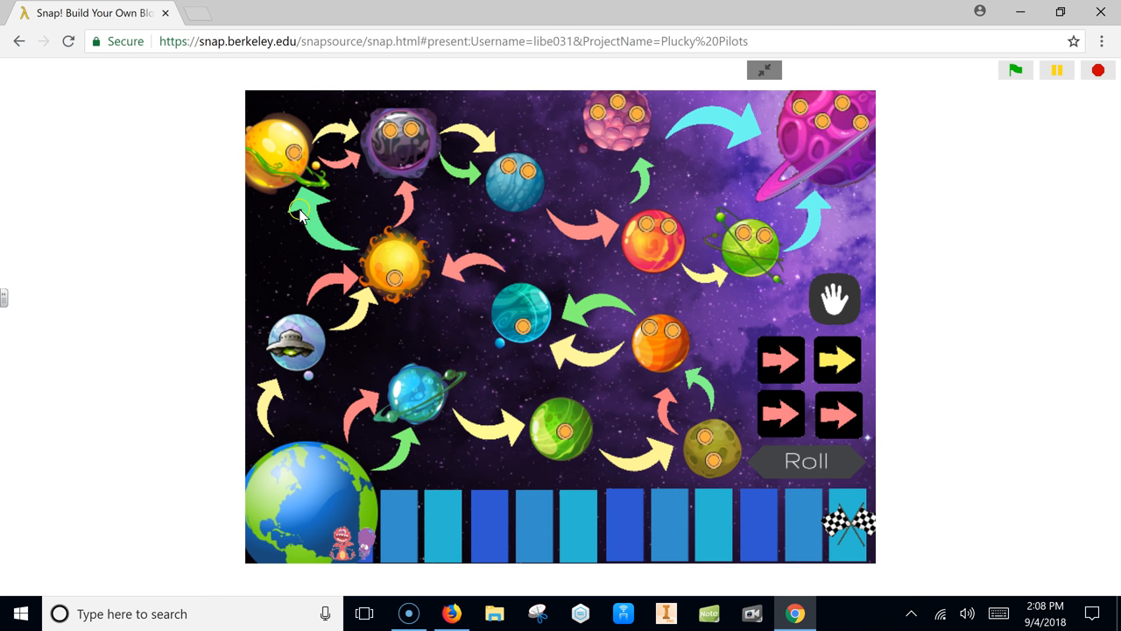
{"action": "mouse_move", "coordinate": [289, 462]}
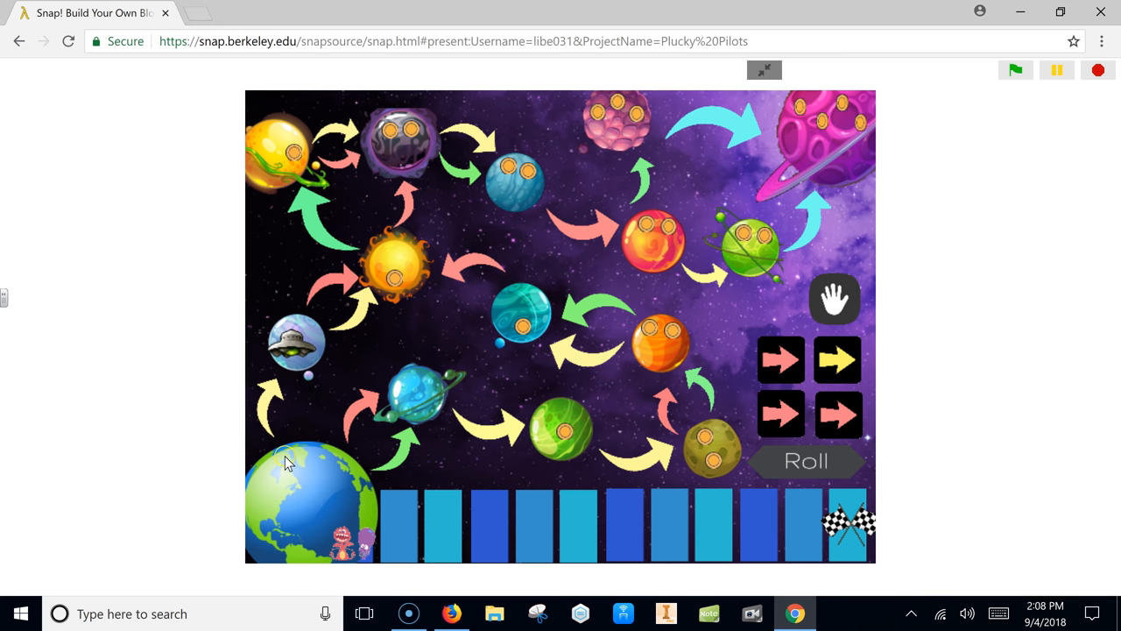
{"action": "mouse_move", "coordinate": [341, 319]}
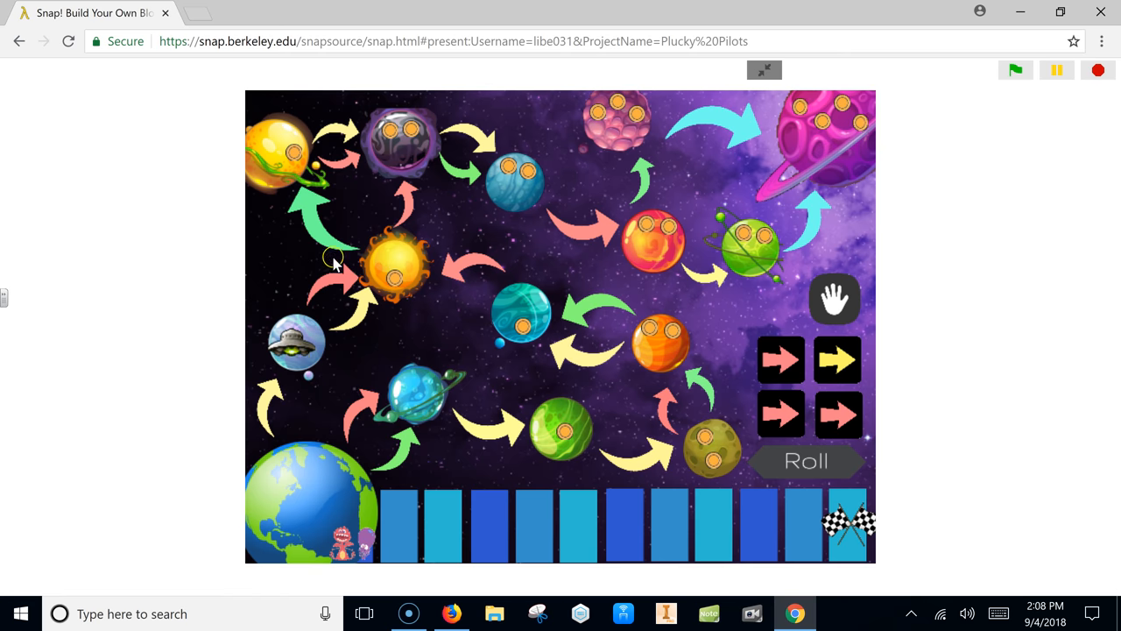
{"action": "mouse_move", "coordinate": [534, 311]}
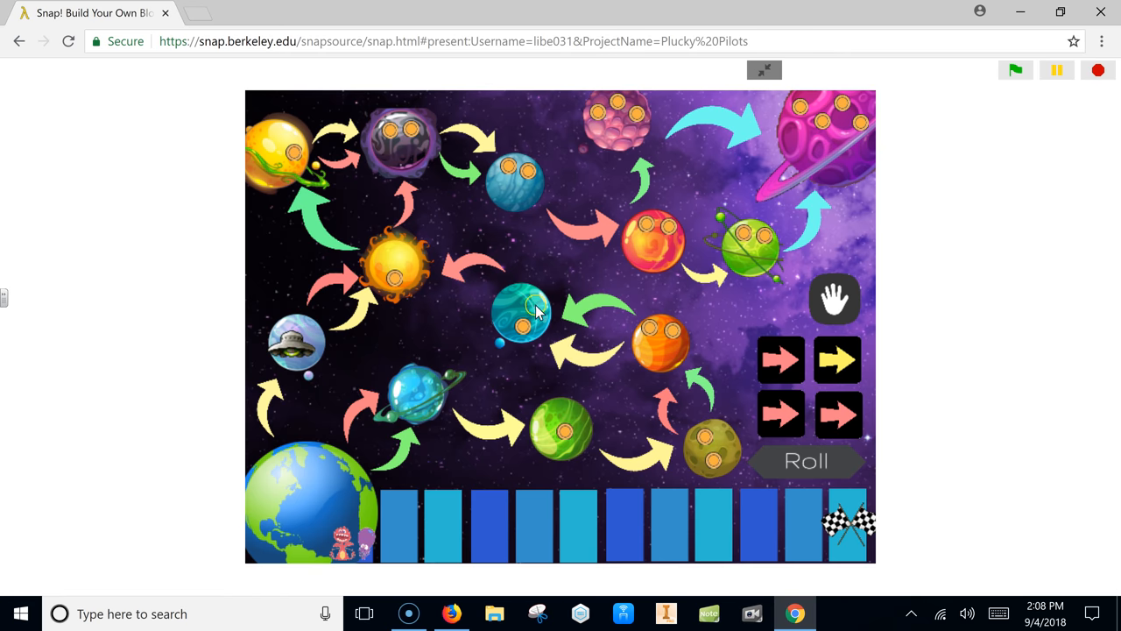
{"action": "mouse_move", "coordinate": [279, 376]}
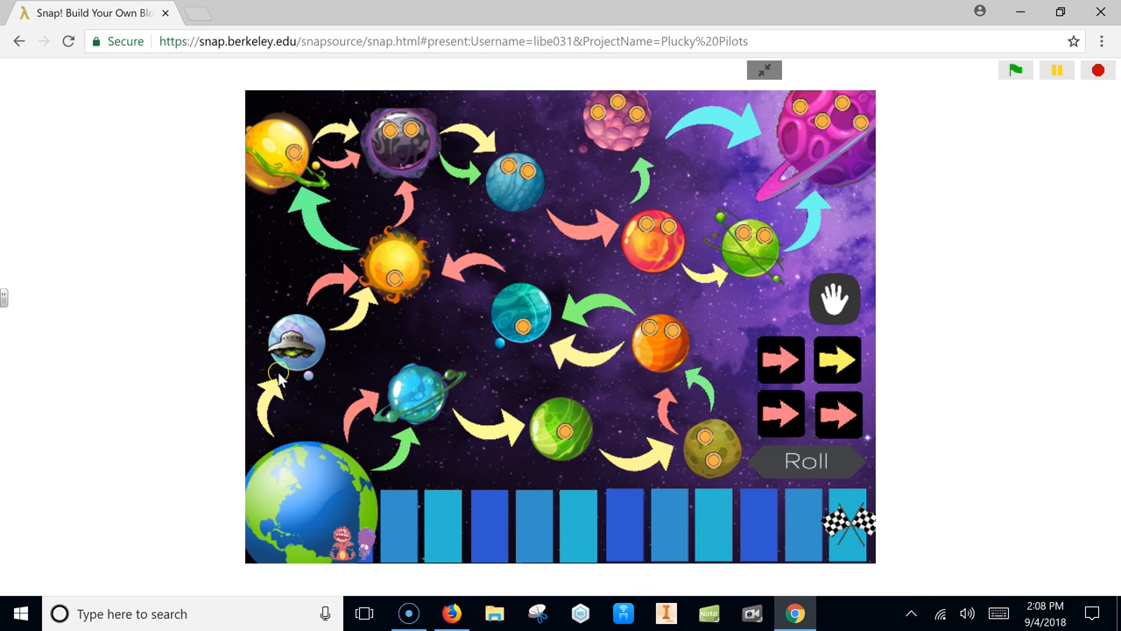
{"action": "mouse_move", "coordinate": [529, 301]}
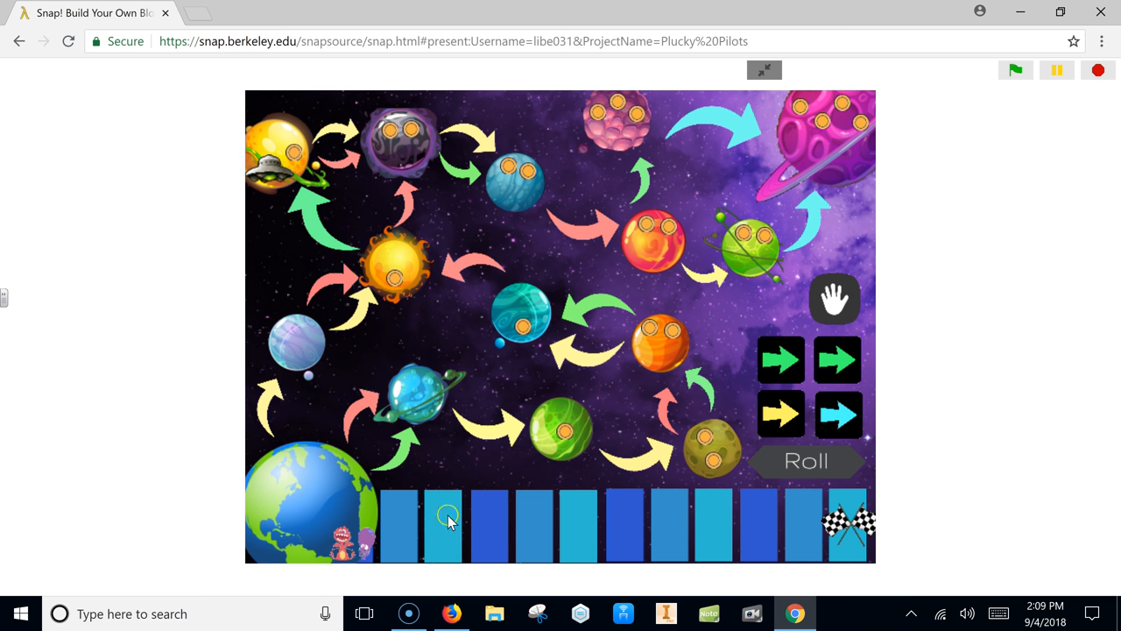
{"action": "mouse_move", "coordinate": [389, 490]}
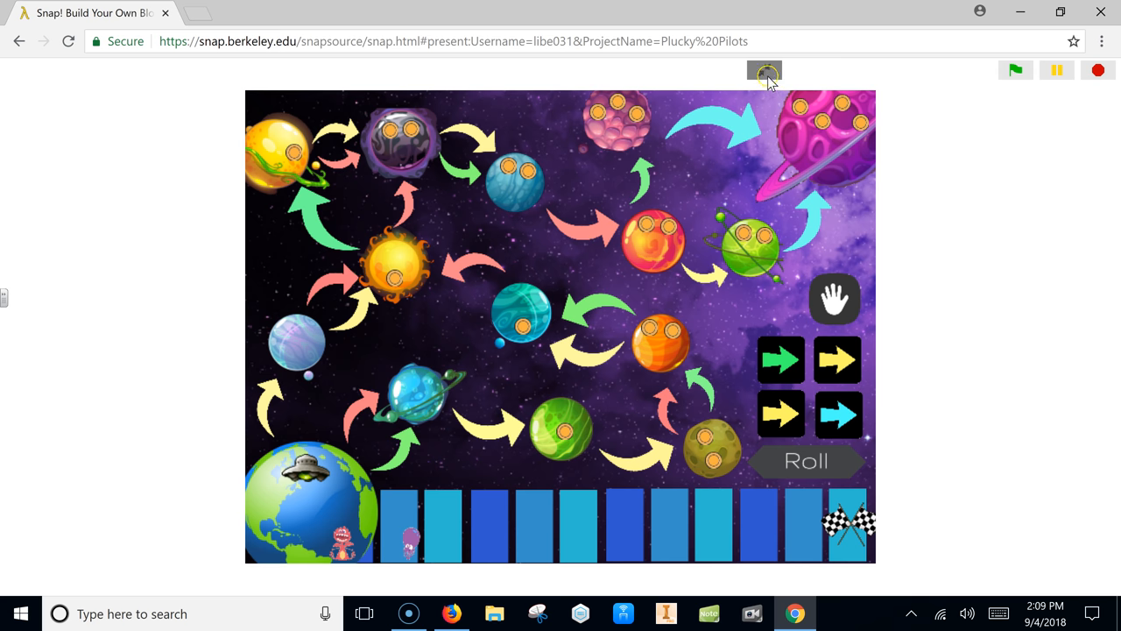
Leave presentation mode and select Sprite(2) in the corral to show its scripts.
{"action": "left_click", "coordinate": [763, 70]}
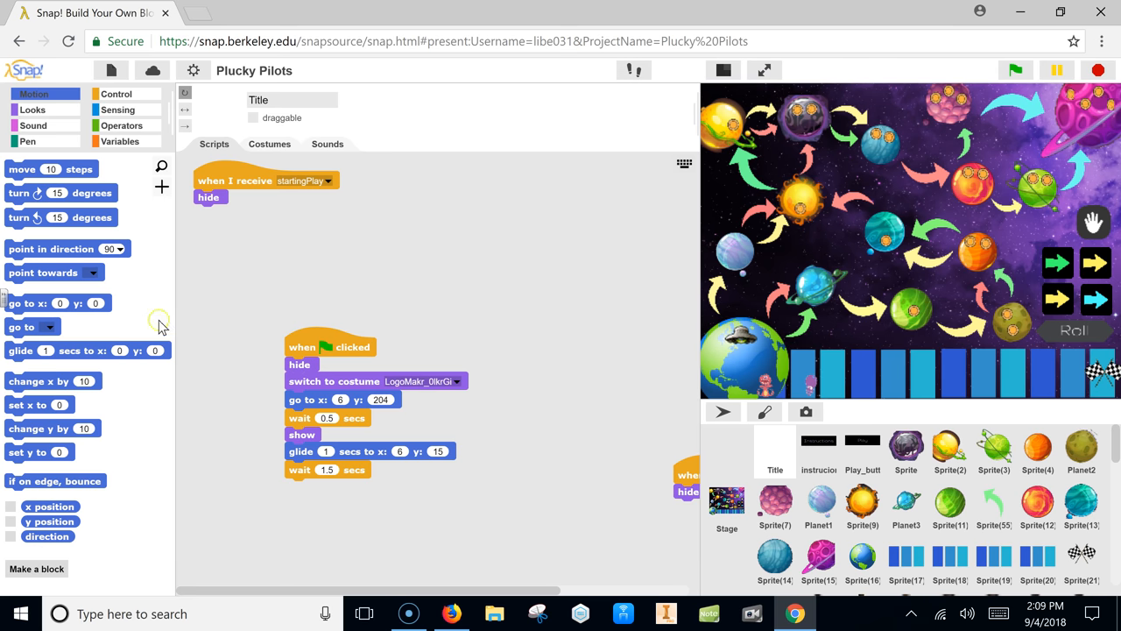
{"action": "scroll", "scroll_direction": "down", "scroll_amount": 3}
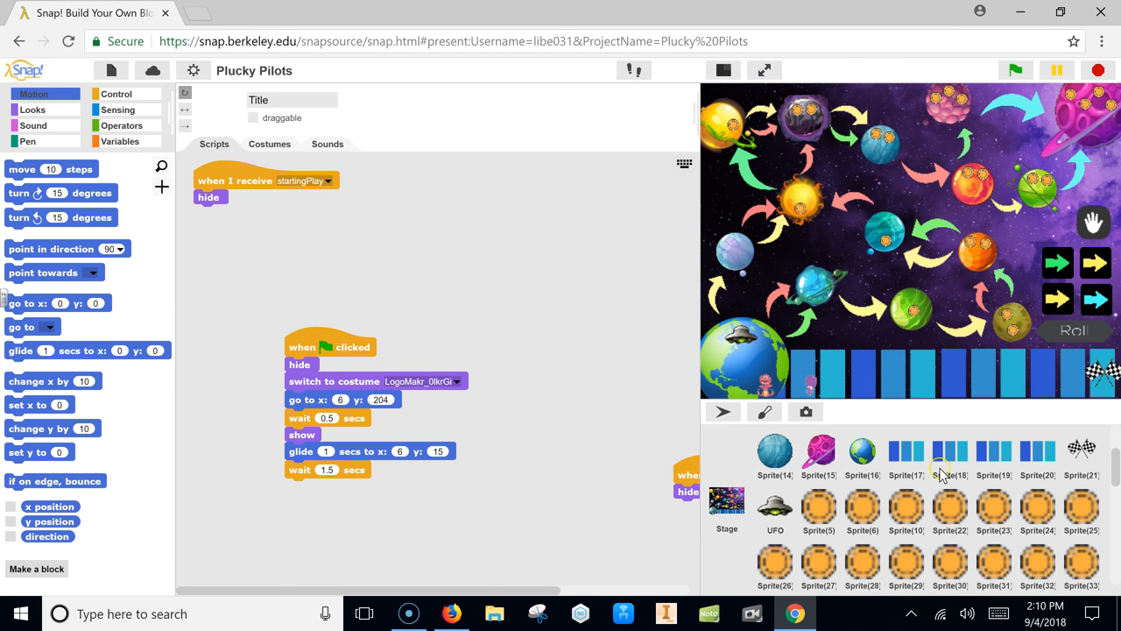
{"action": "left_click", "coordinate": [862, 512]}
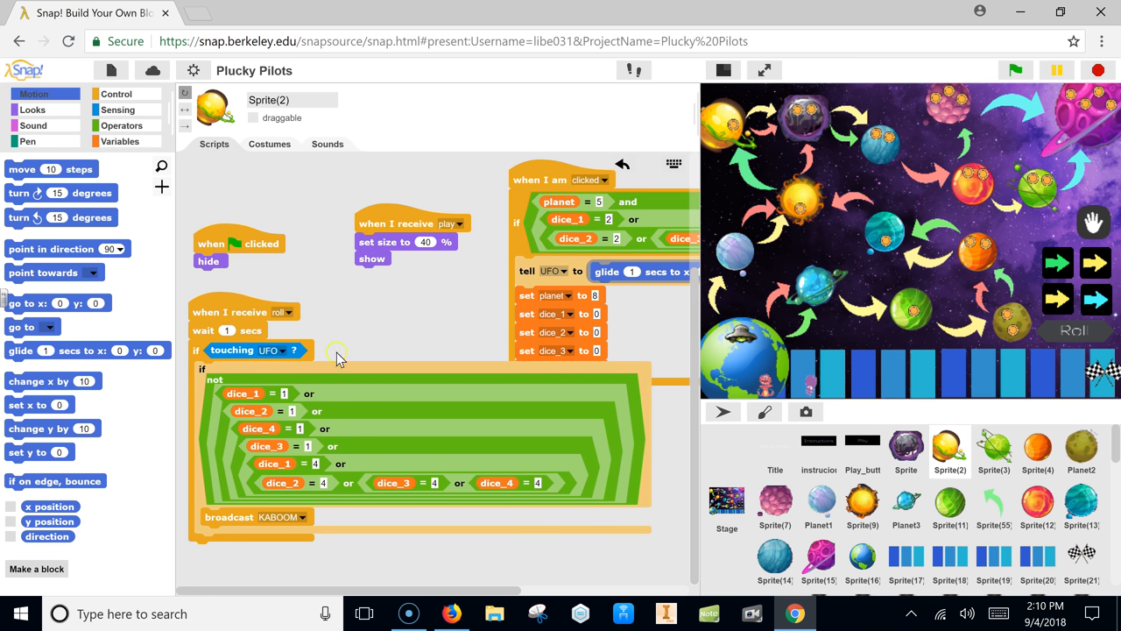
{"action": "mouse_move", "coordinate": [645, 254]}
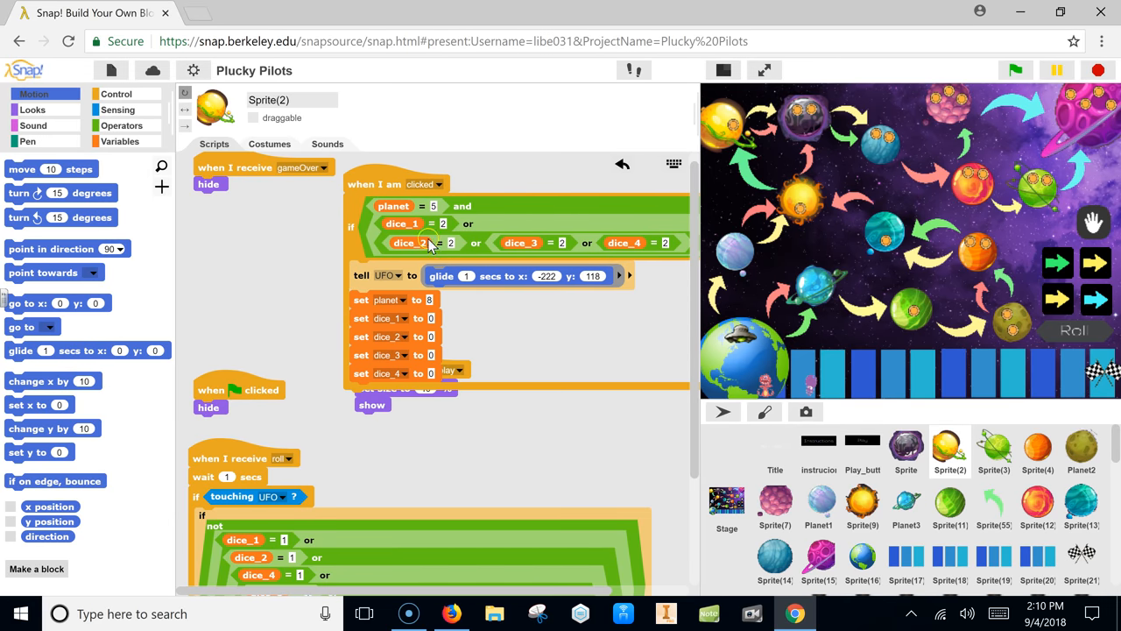
{"action": "mouse_move", "coordinate": [369, 217]}
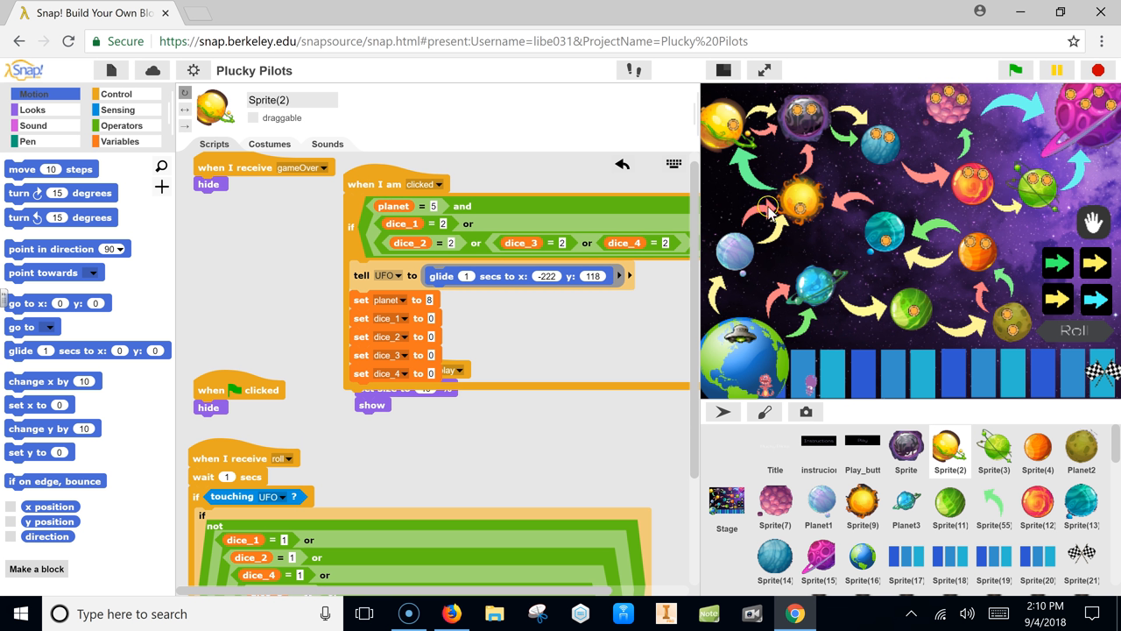
{"action": "mouse_move", "coordinate": [385, 171]}
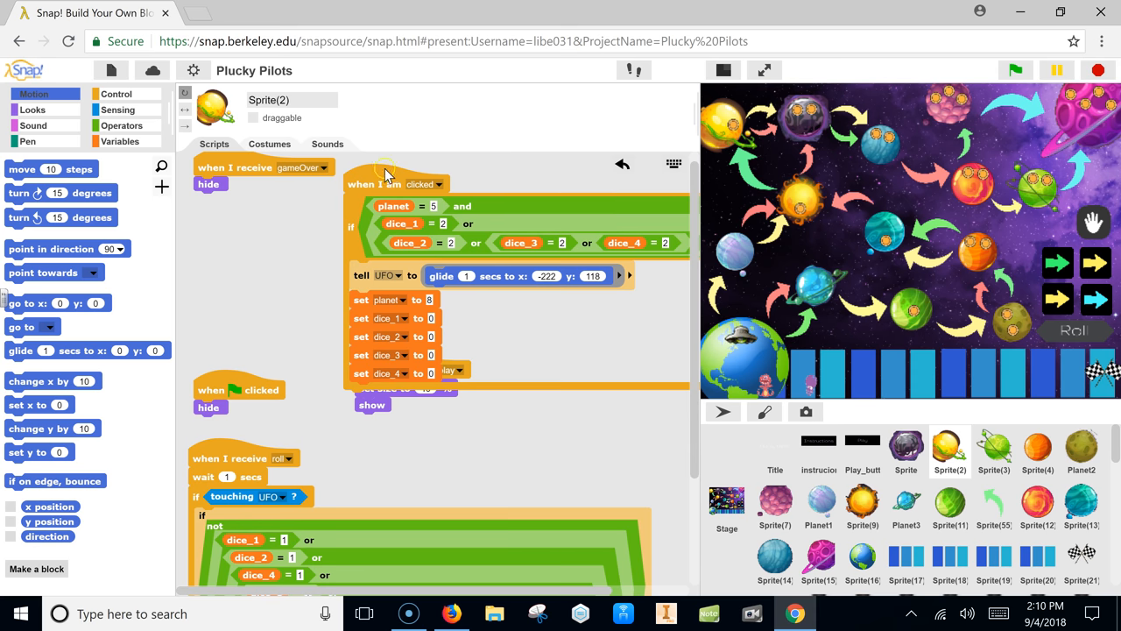
Move Sprite(2)'s when-clicked UFO glide script further left over the neighbouring scripts.
{"action": "left_click_drag", "start_coordinate": [386, 171], "coordinate": [306, 210]}
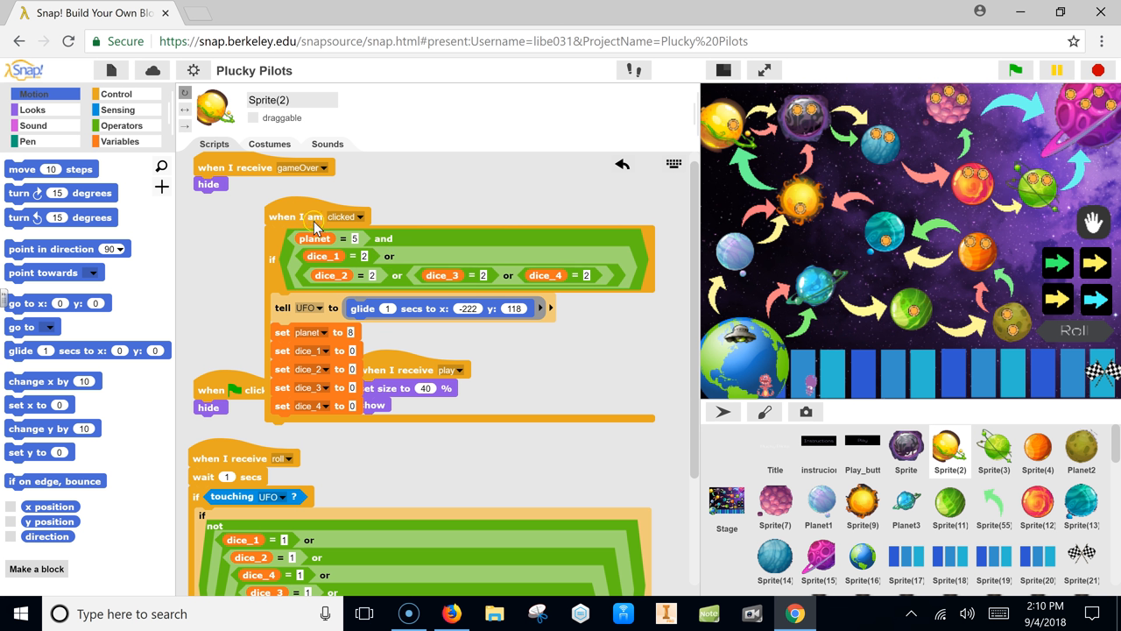
{"action": "mouse_move", "coordinate": [307, 206]}
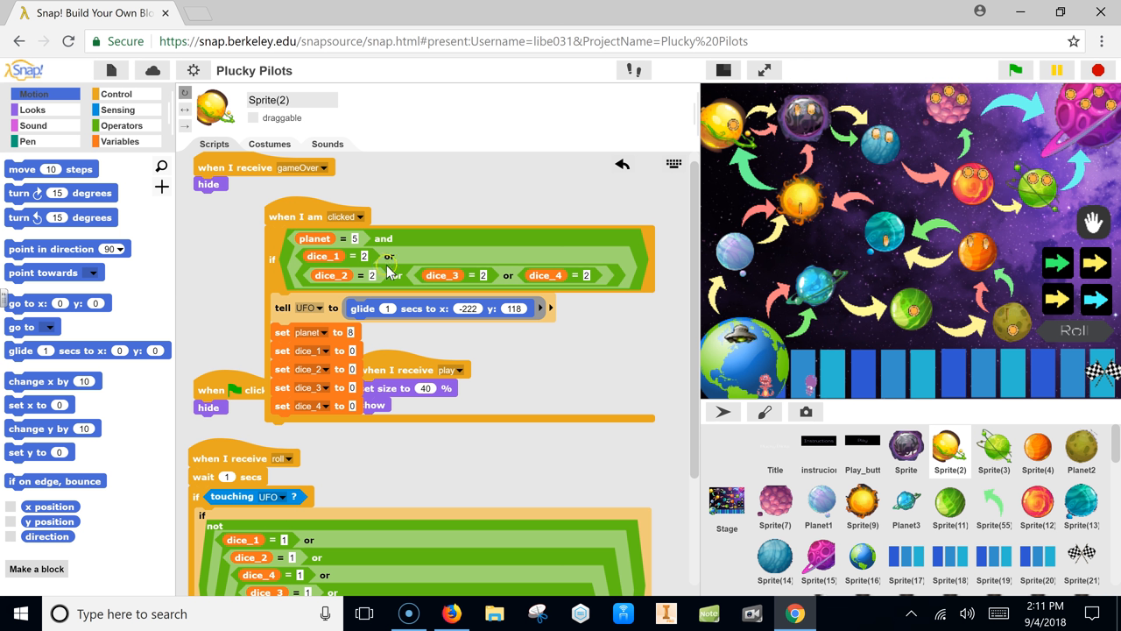
{"action": "mouse_move", "coordinate": [641, 218]}
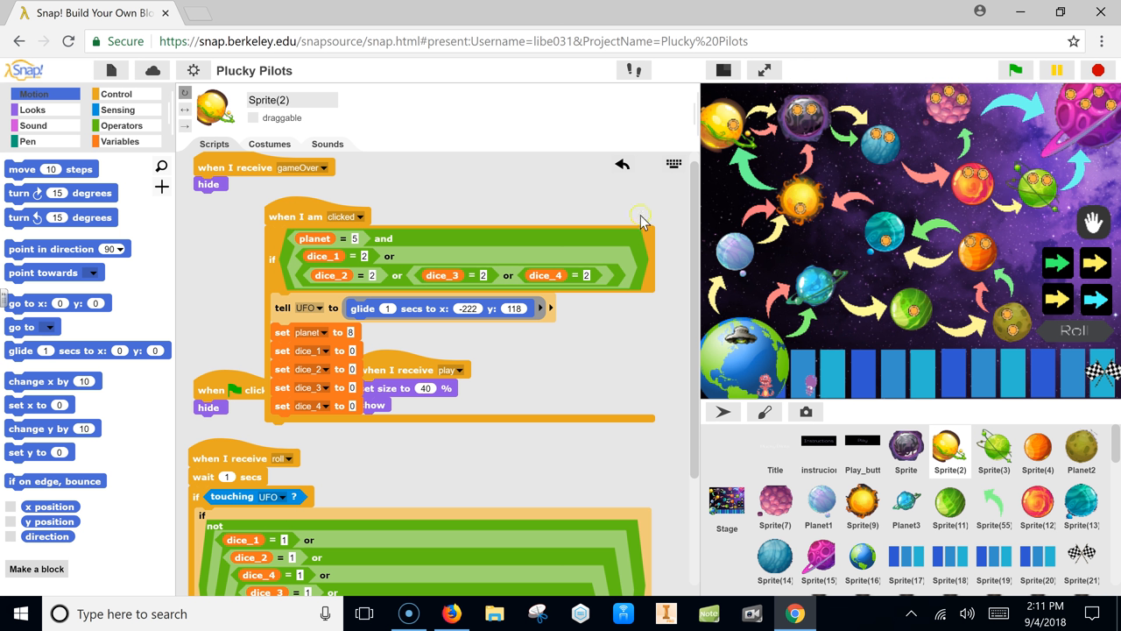
{"action": "mouse_move", "coordinate": [207, 302]}
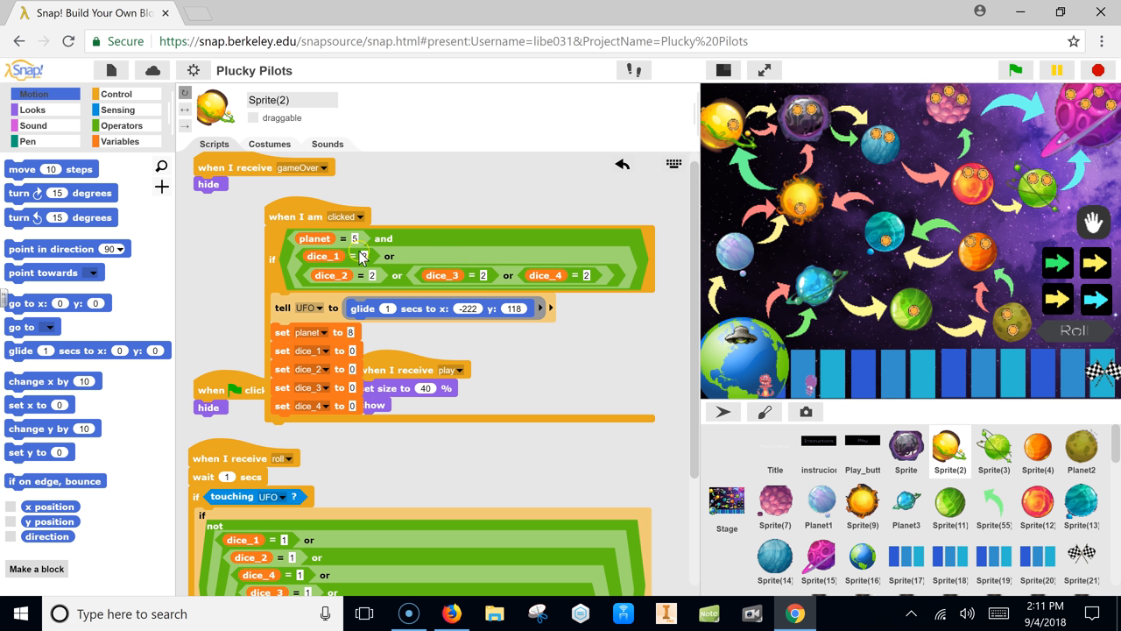
{"action": "mouse_move", "coordinate": [389, 270]}
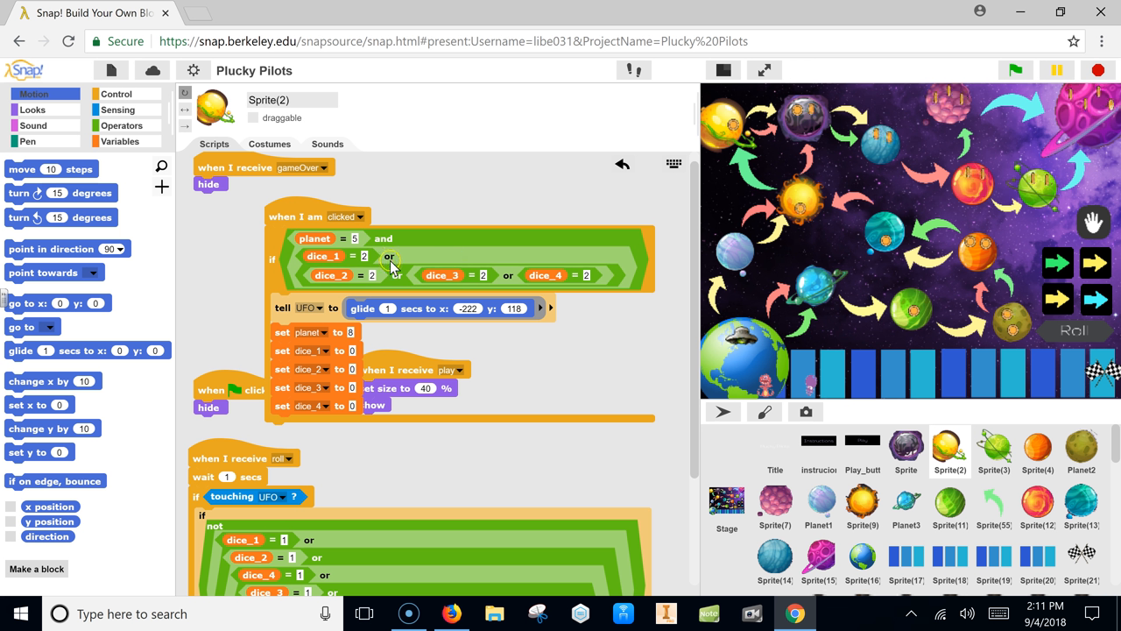
{"action": "mouse_move", "coordinate": [231, 301]}
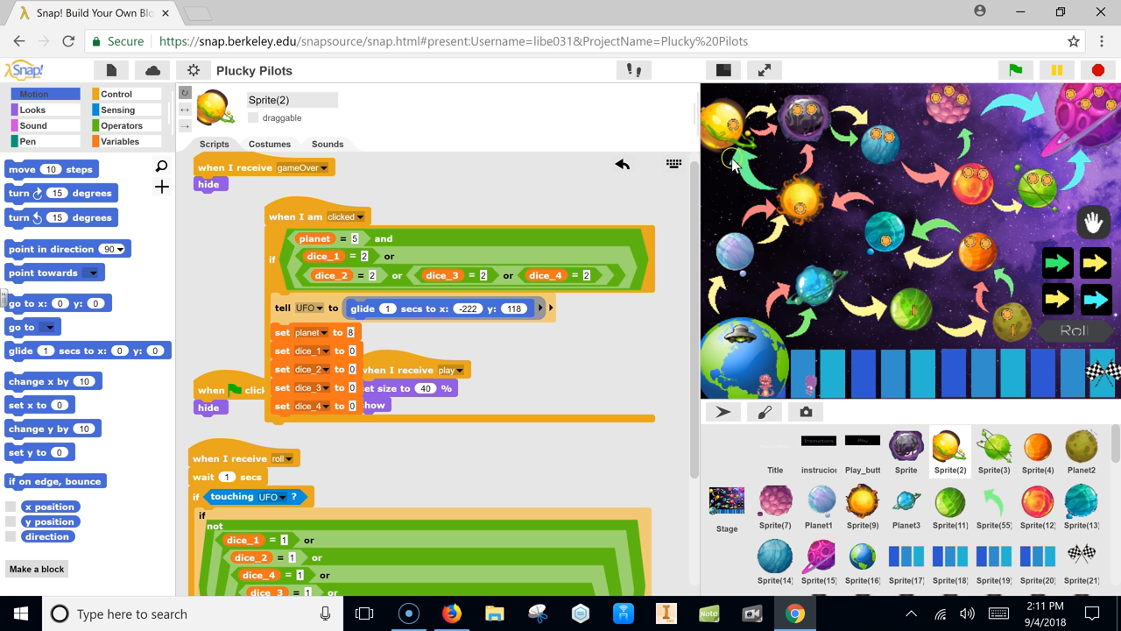
{"action": "mouse_move", "coordinate": [797, 132]}
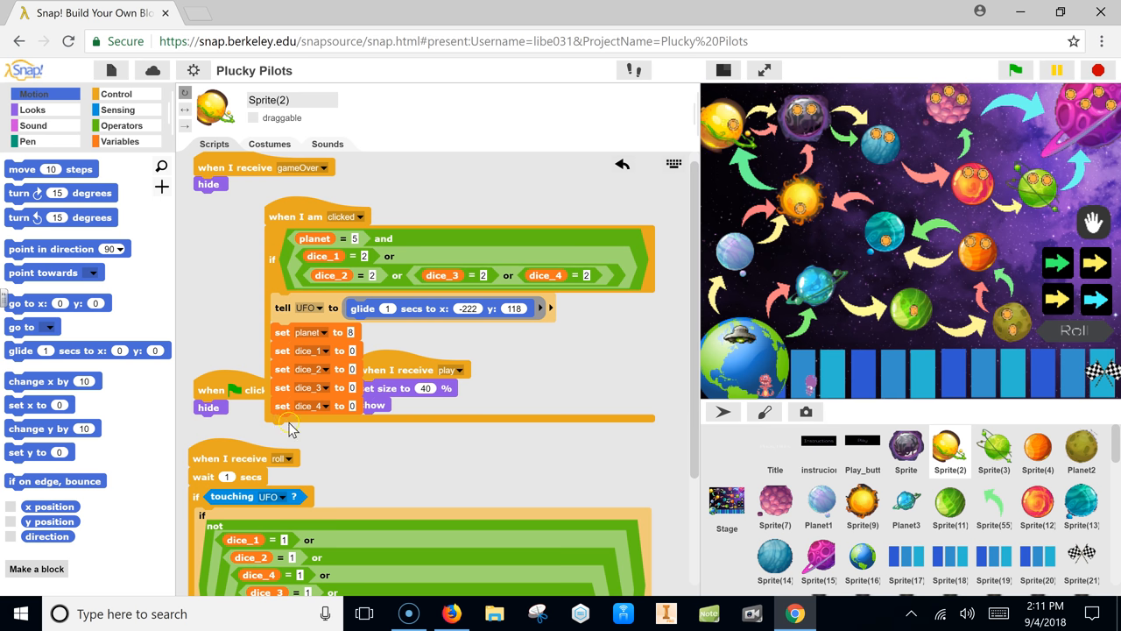
Scroll through the scripts to review the UFO-touching KABOOM broadcast and reach Sprite(14).
{"action": "scroll", "scroll_direction": "down", "scroll_amount": 3}
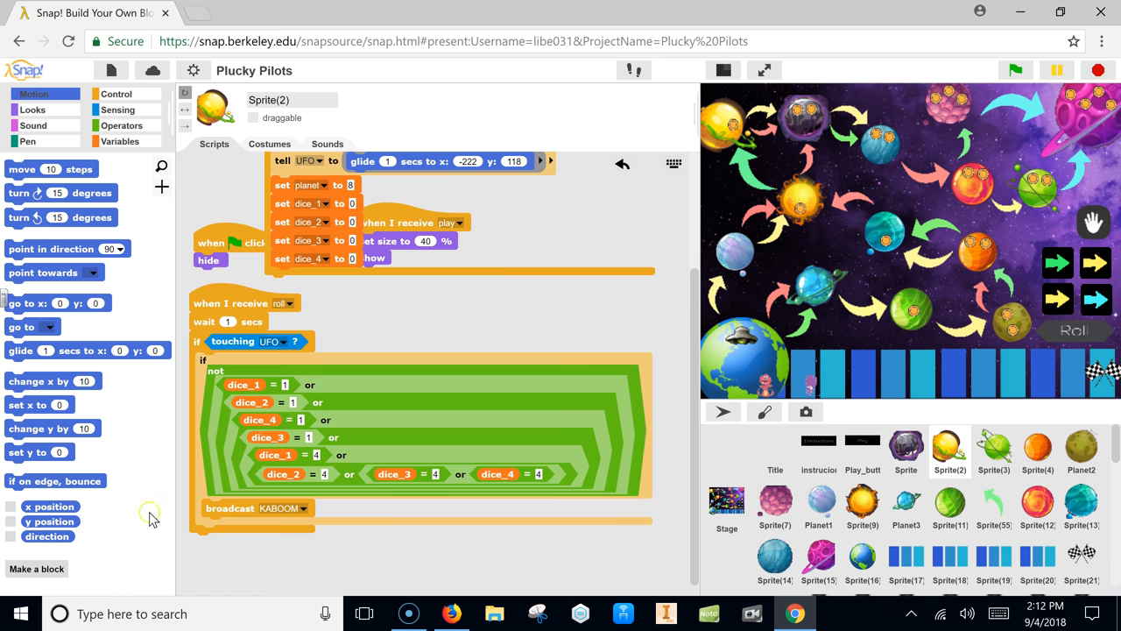
{"action": "mouse_move", "coordinate": [371, 437]}
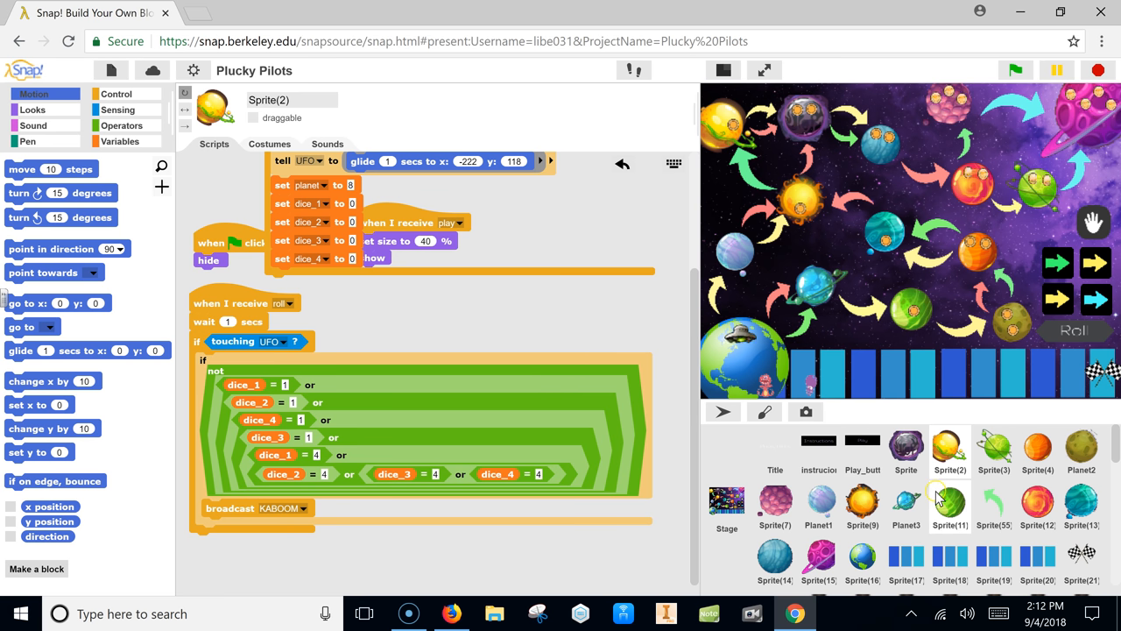
{"action": "scroll", "scroll_direction": "down", "scroll_amount": 3}
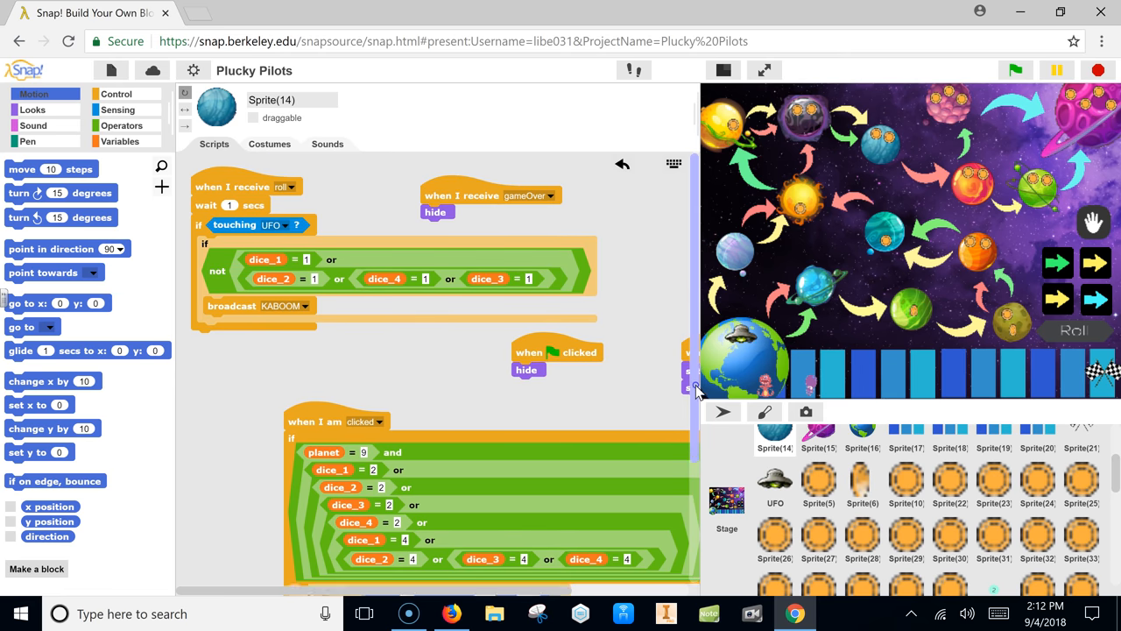
Clean up Sprite(14)'s scripts into one column and nudge the green-flag hide script right.
{"action": "scroll", "scroll_direction": "down", "scroll_amount": 3}
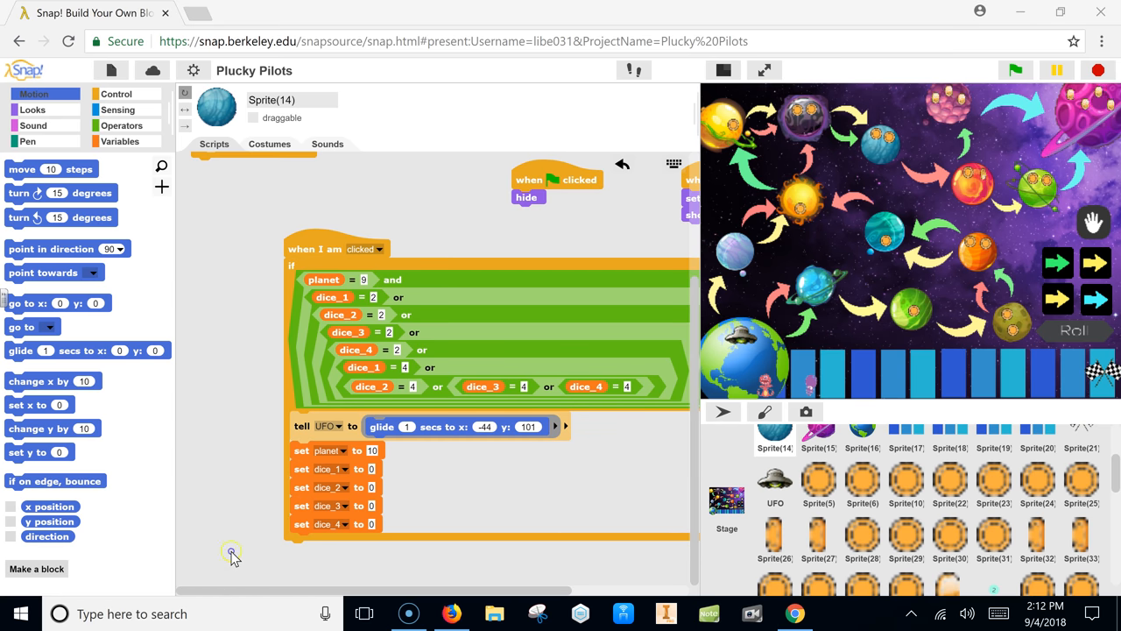
{"action": "right_click", "coordinate": [231, 557]}
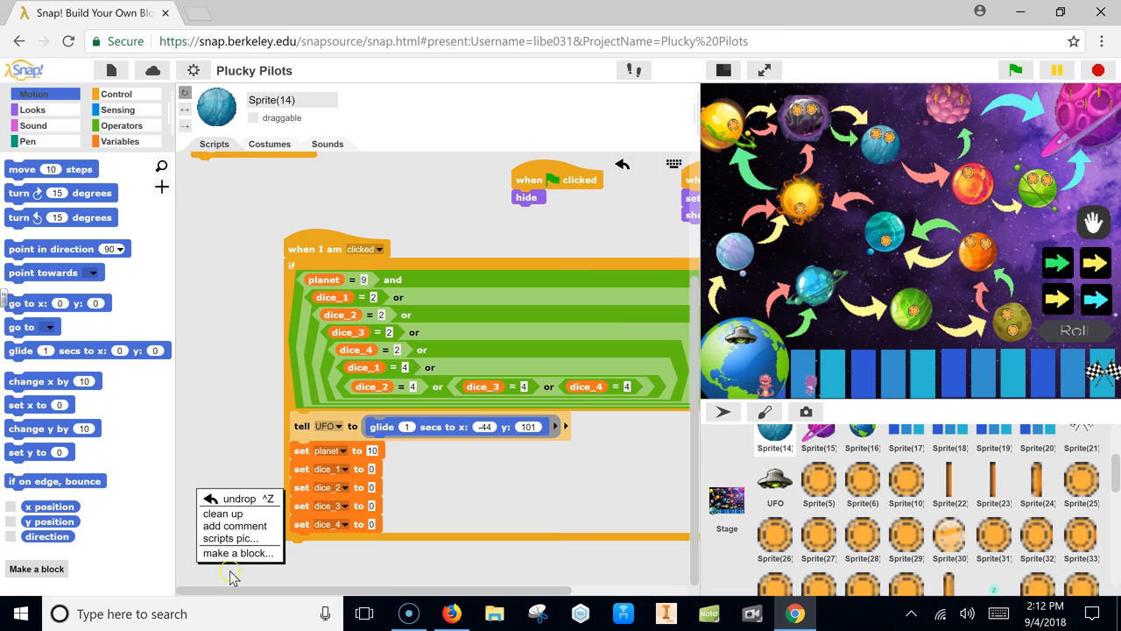
{"action": "mouse_move", "coordinate": [220, 513]}
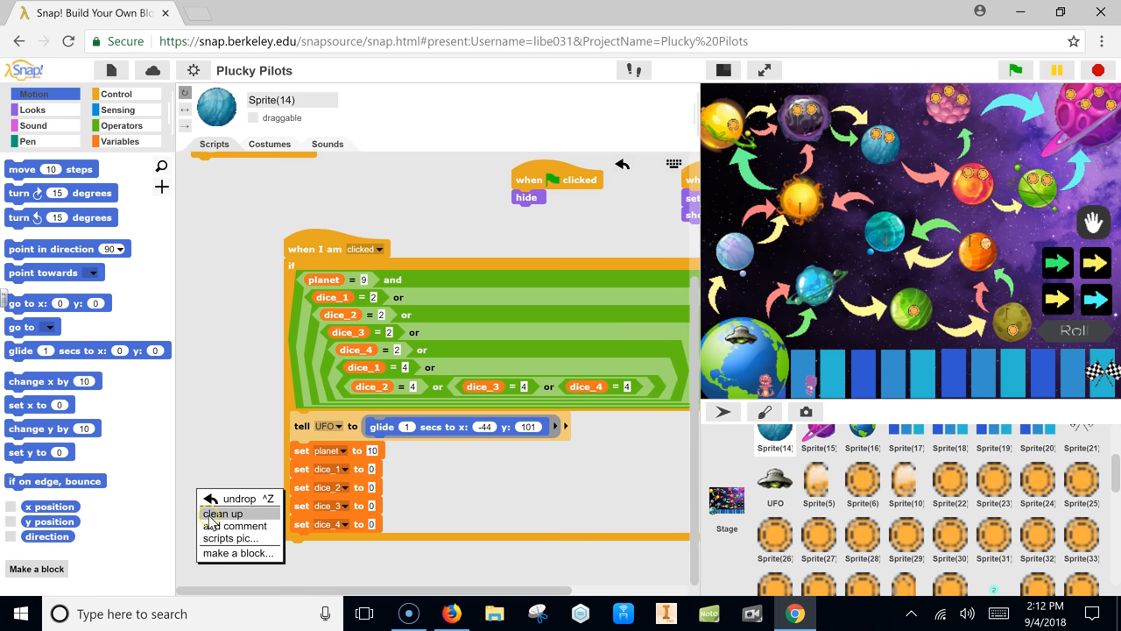
{"action": "left_click", "coordinate": [221, 513]}
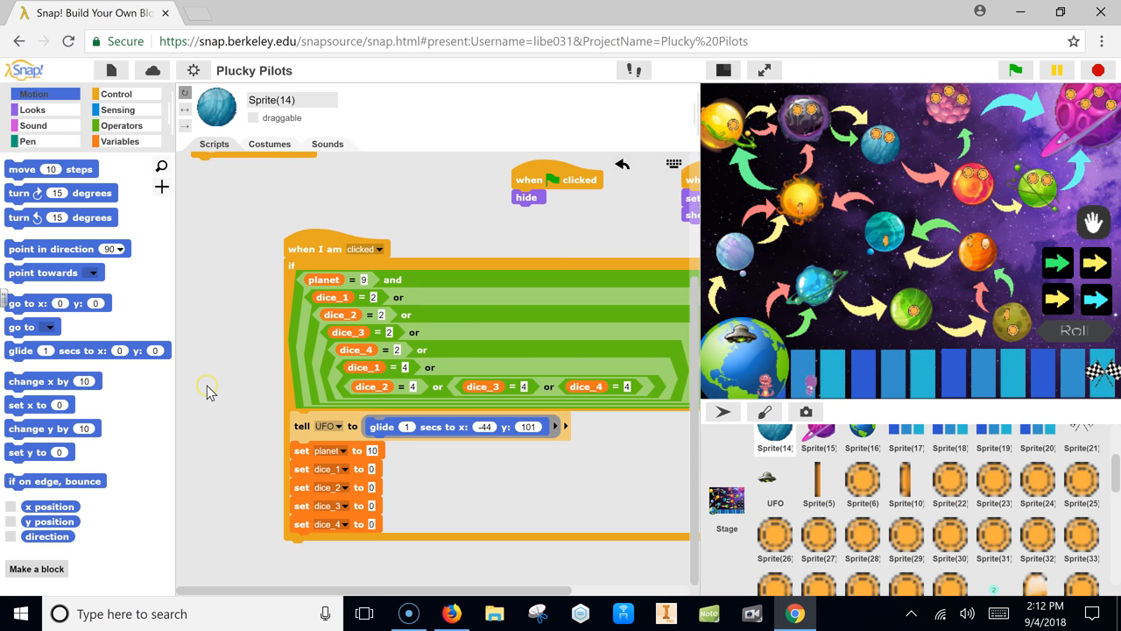
{"action": "right_click", "coordinate": [207, 385]}
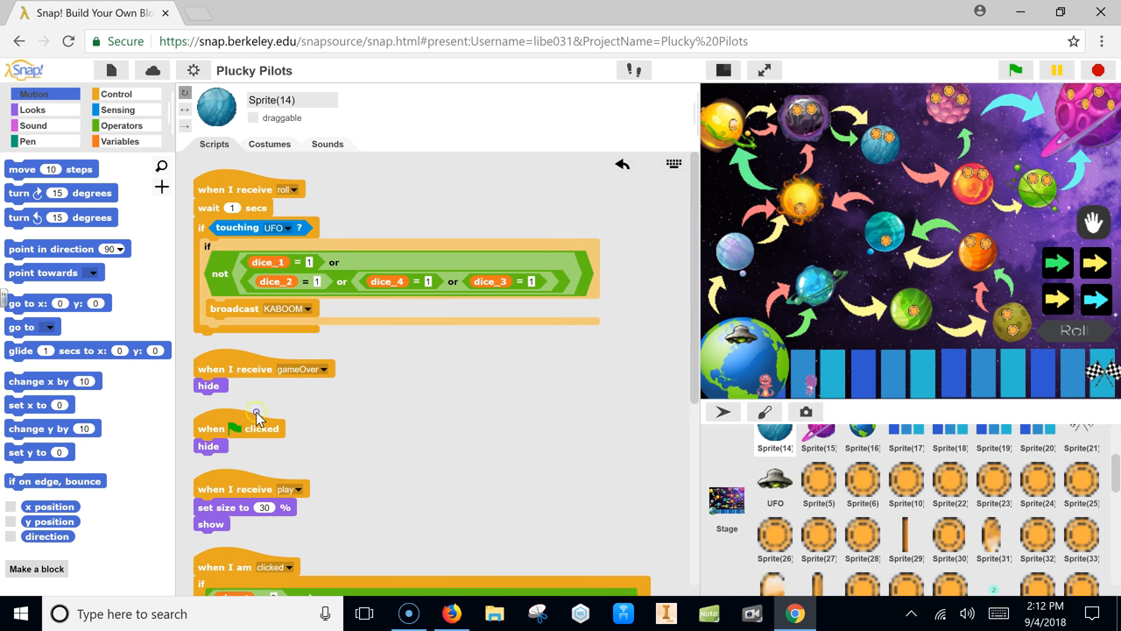
{"action": "left_click_drag", "start_coordinate": [237, 427], "coordinate": [394, 444]}
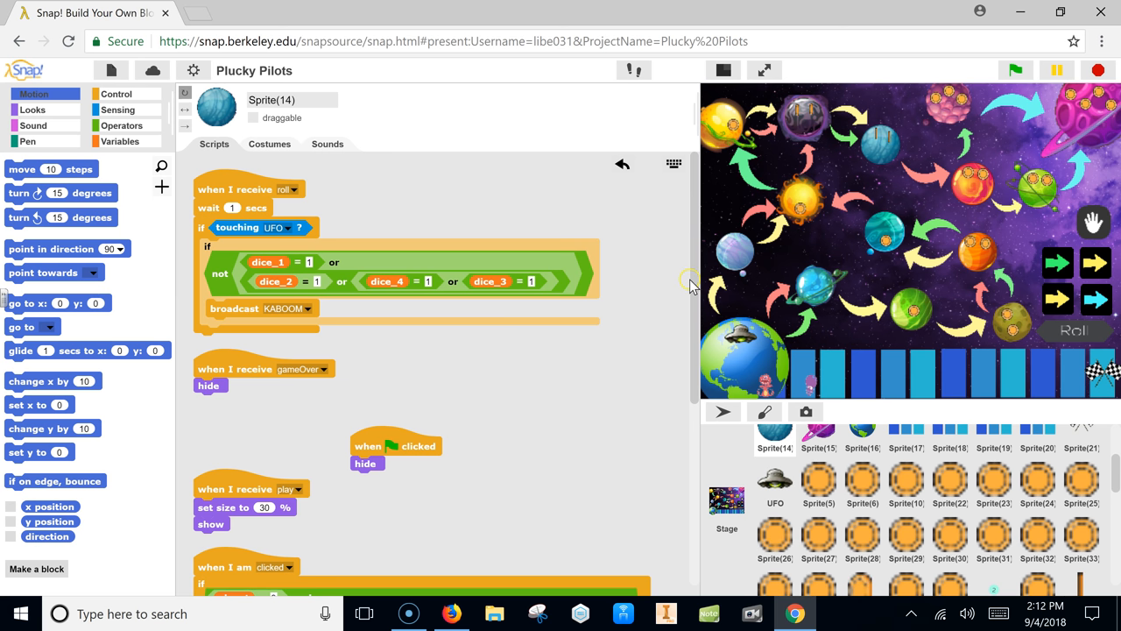
Select the UFO sprite in the corral to show its KABOOM reset handler.
{"action": "scroll", "scroll_direction": "down", "scroll_amount": 3}
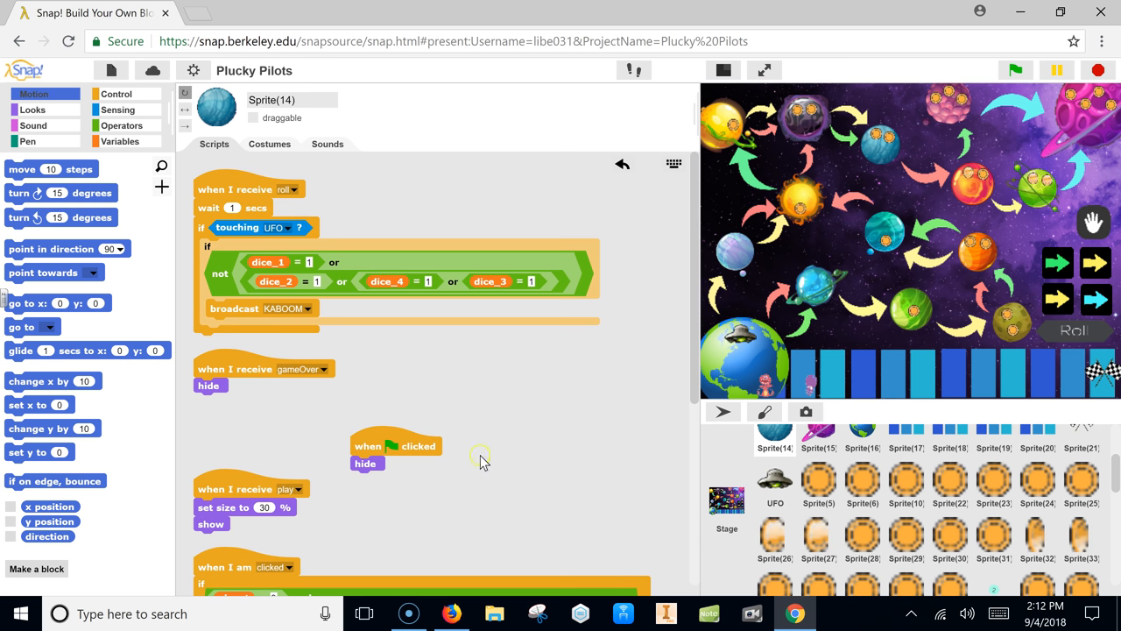
{"action": "left_click", "coordinate": [774, 487]}
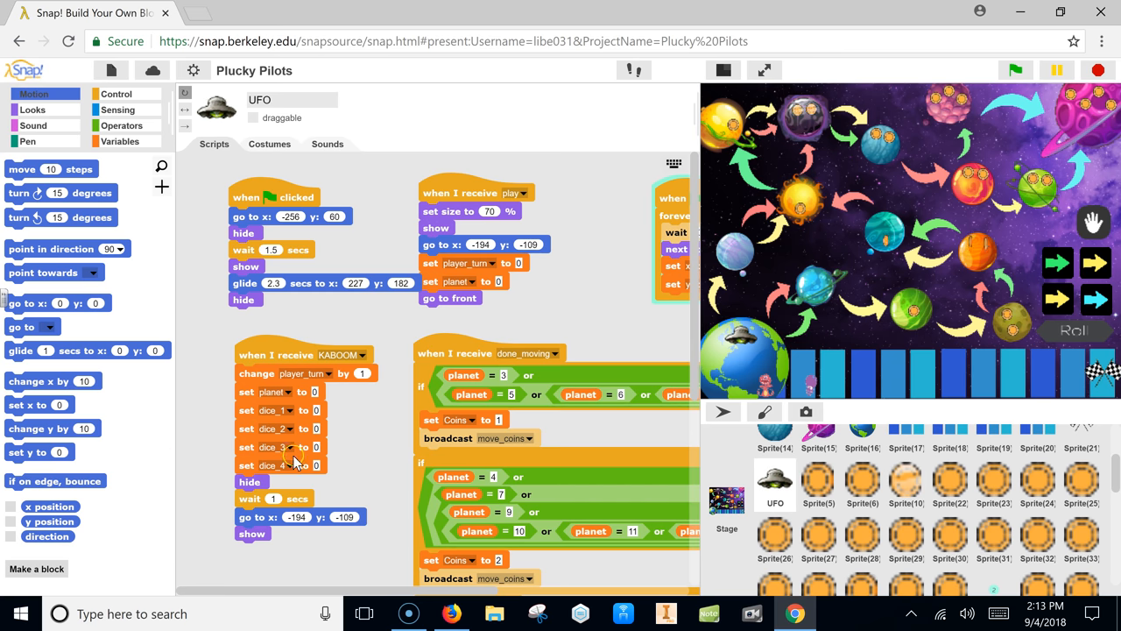
{"action": "mouse_move", "coordinate": [339, 526]}
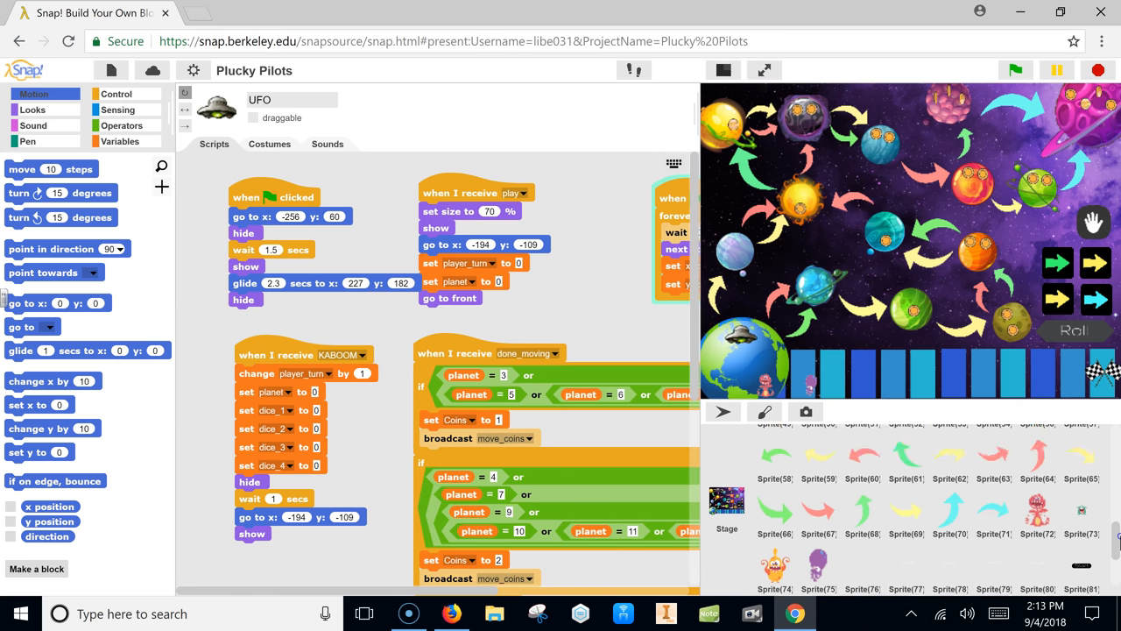
Scroll the sprite corral down toward the Mr. Kaboom sprite.
{"action": "scroll", "scroll_direction": "down", "scroll_amount": 3}
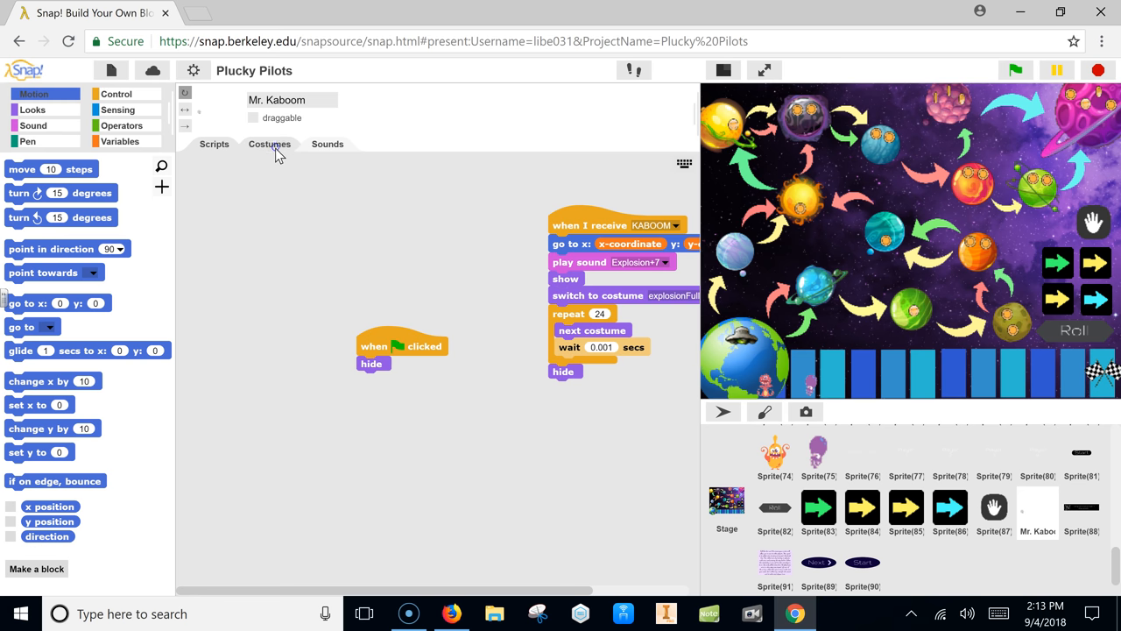
Browse Mr. Kaboom's explosionFull costume frames, then return to presentation mode.
{"action": "left_click", "coordinate": [270, 144]}
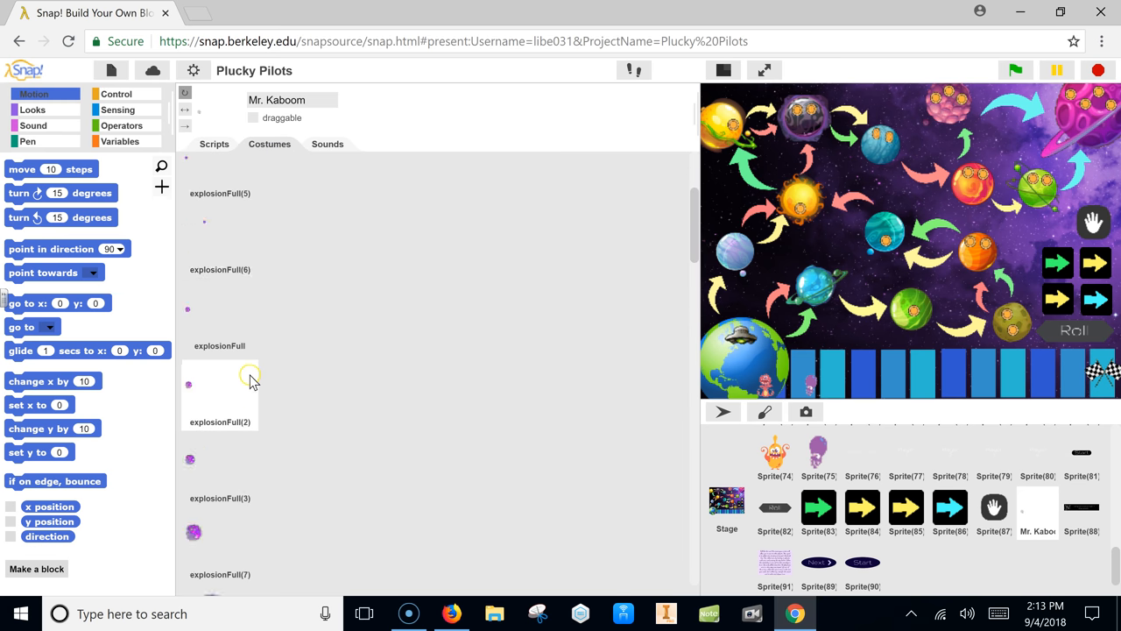
{"action": "scroll", "scroll_direction": "down", "scroll_amount": 3}
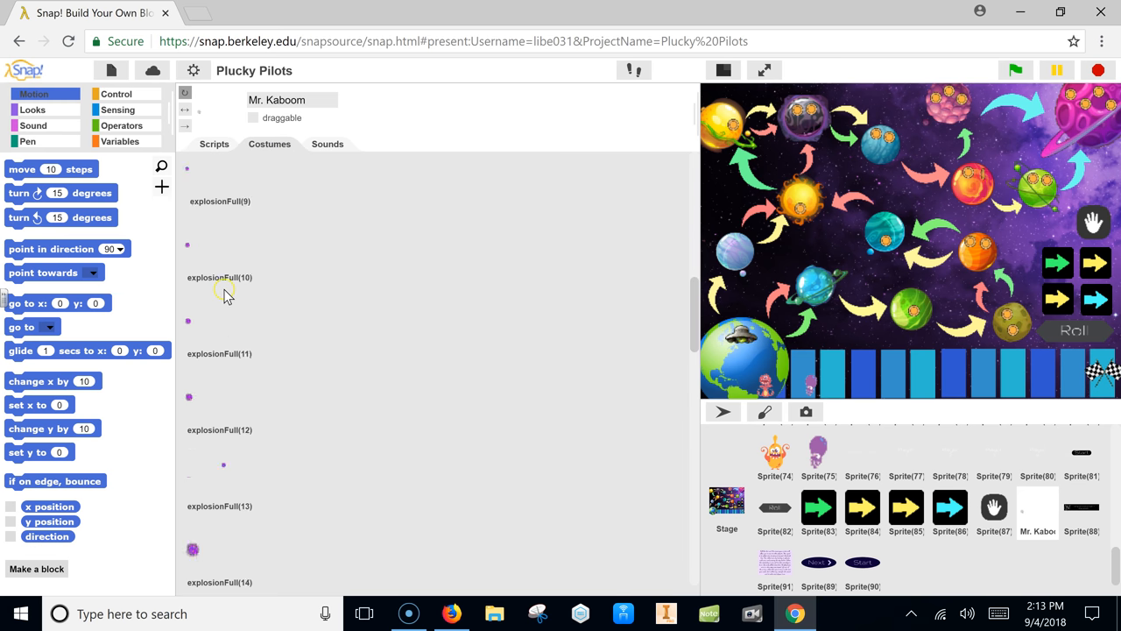
{"action": "scroll", "scroll_direction": "down", "scroll_amount": 3}
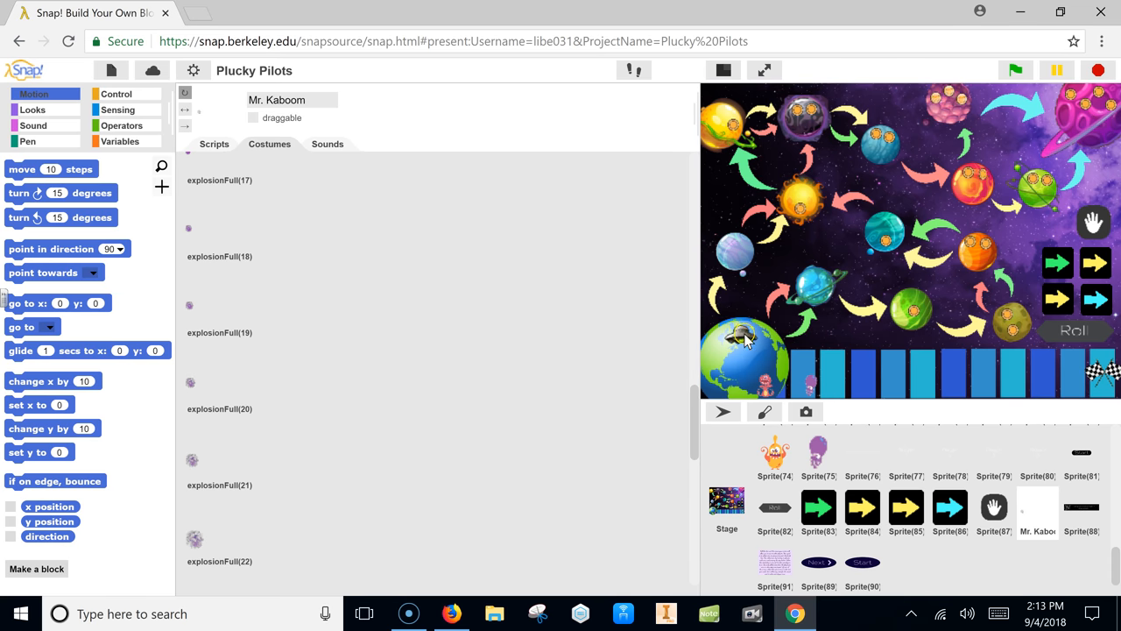
{"action": "mouse_move", "coordinate": [727, 245]}
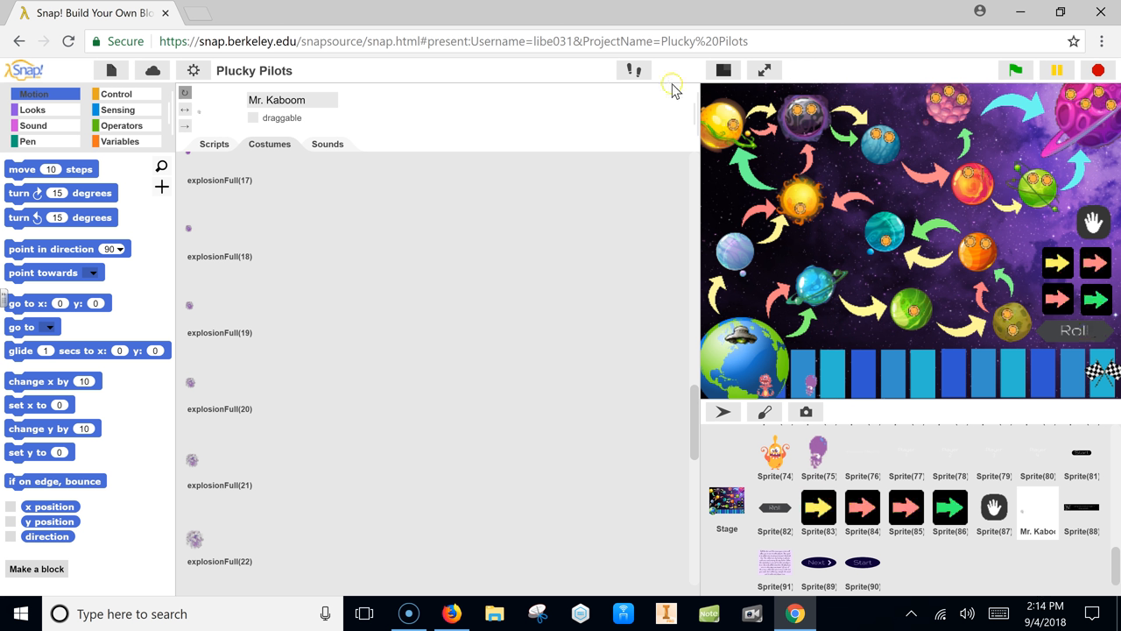
{"action": "left_click", "coordinate": [763, 70]}
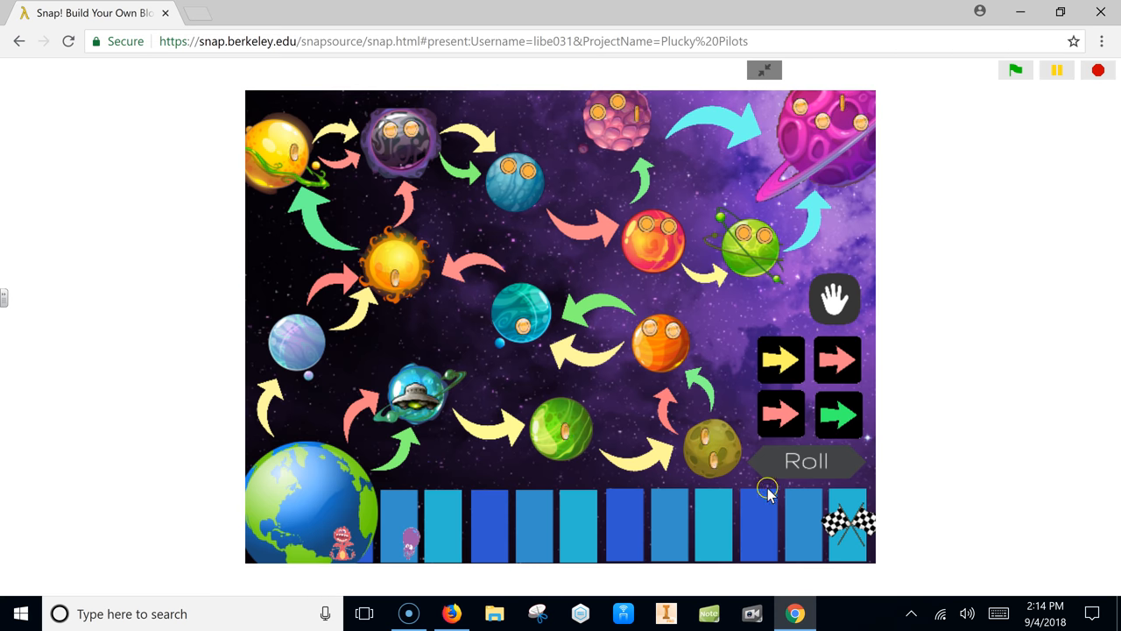
Play several rolls, moving the UFO across the green and further planets back to Earth.
{"action": "left_click", "coordinate": [806, 460]}
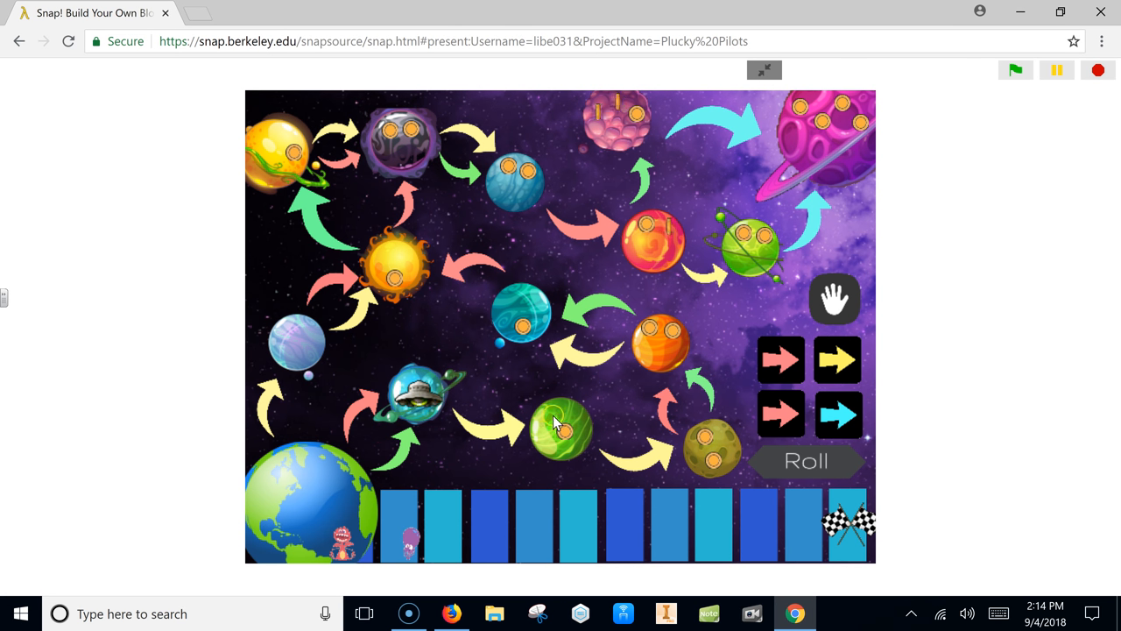
{"action": "left_click", "coordinate": [804, 459]}
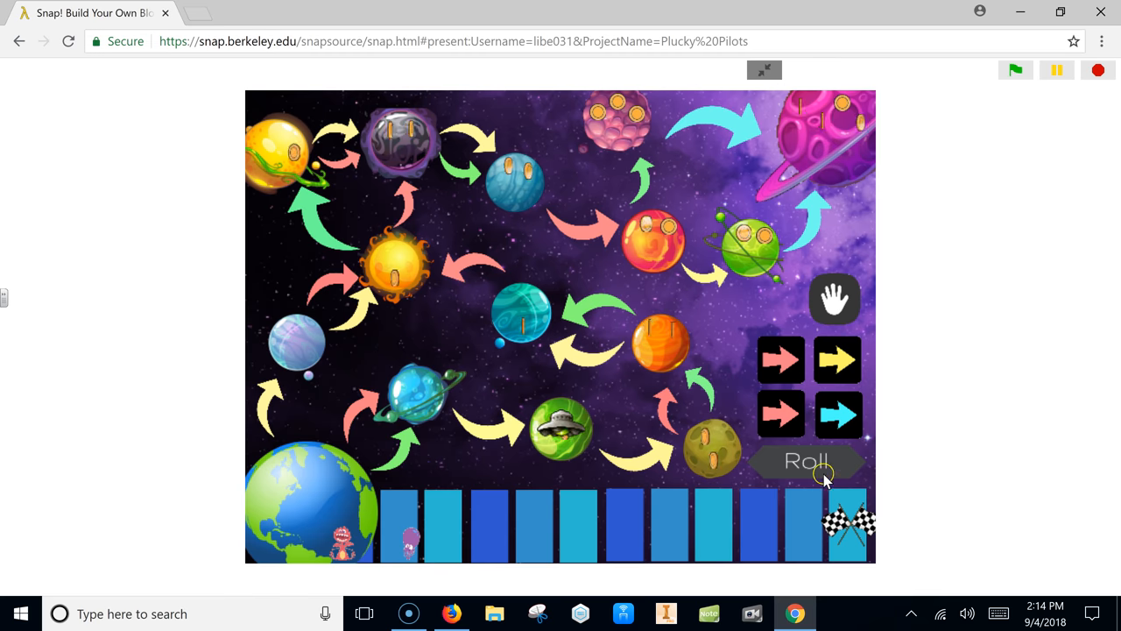
{"action": "left_click", "coordinate": [806, 460]}
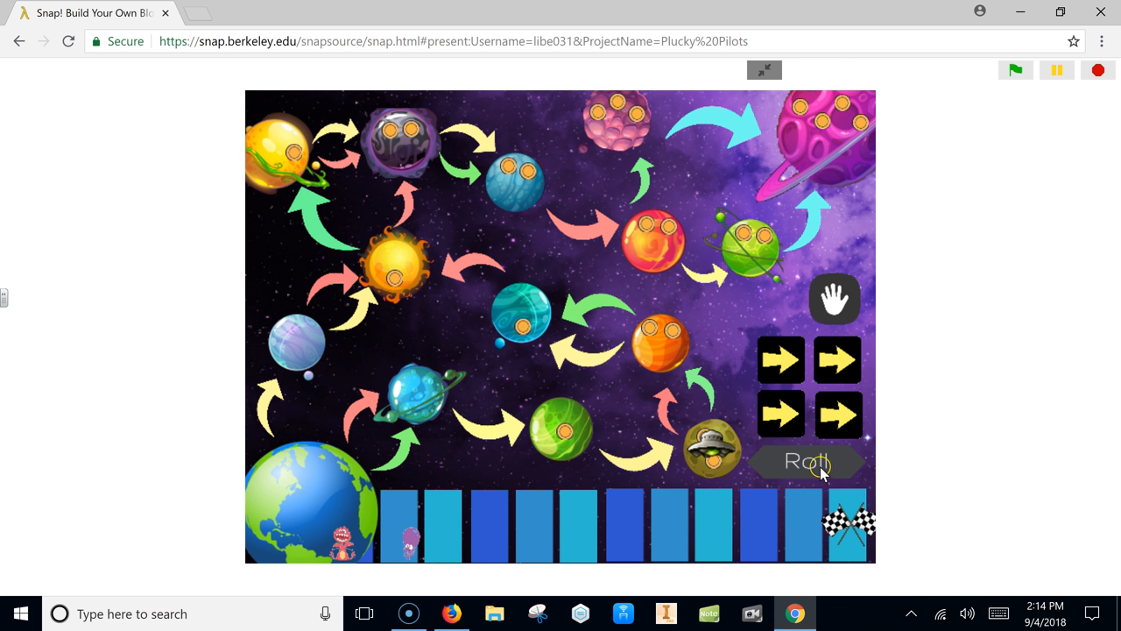
{"action": "left_click", "coordinate": [806, 462]}
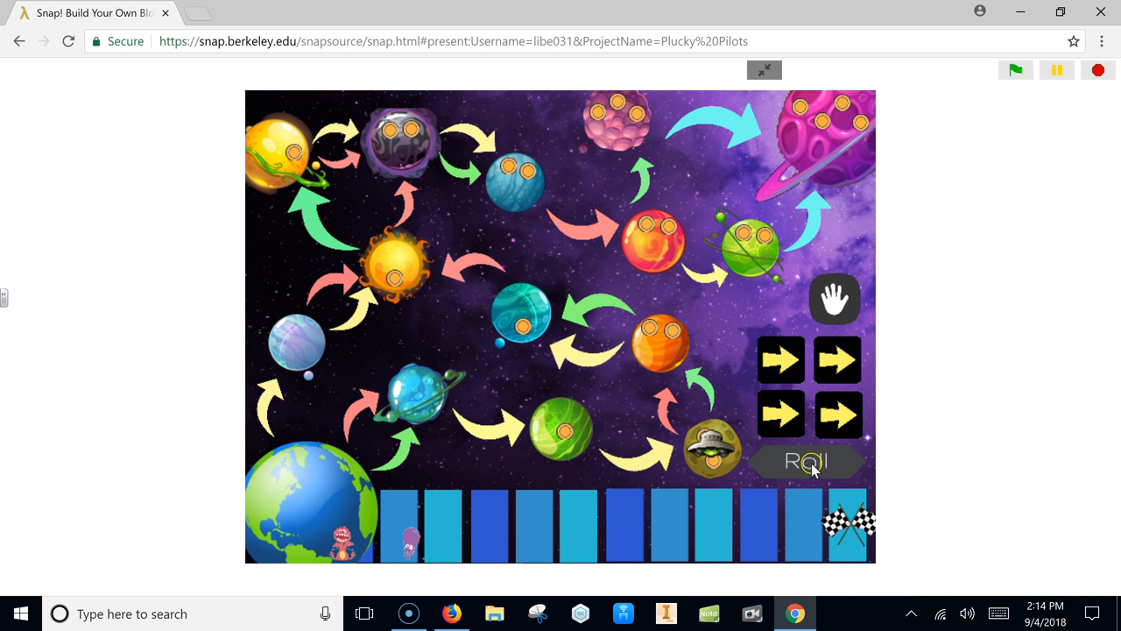
{"action": "left_click", "coordinate": [806, 462]}
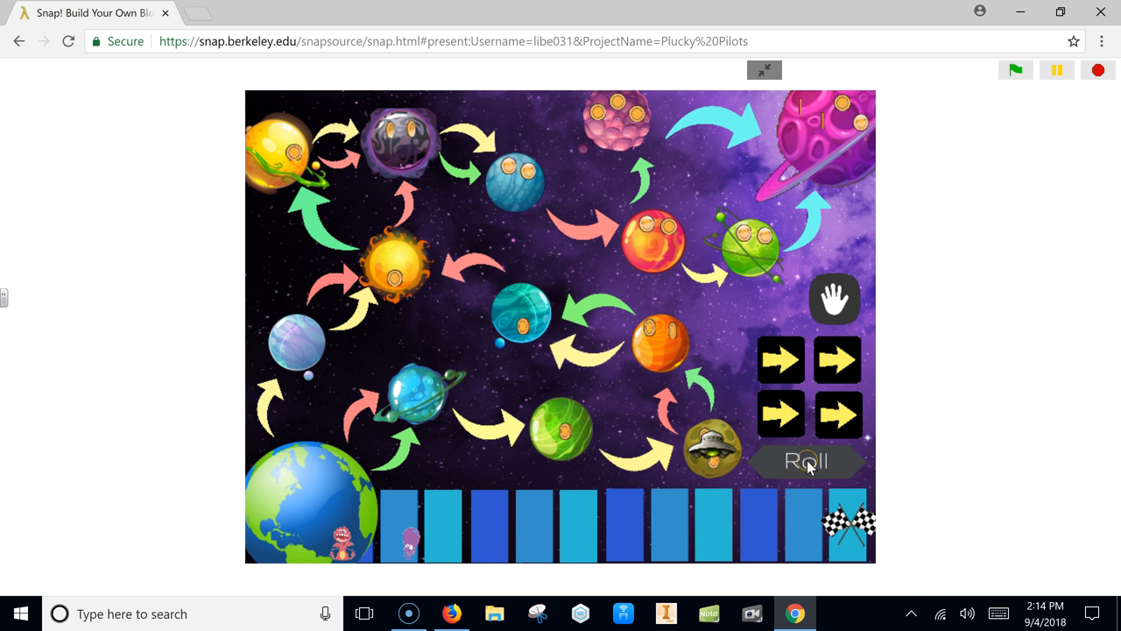
{"action": "left_click", "coordinate": [803, 462]}
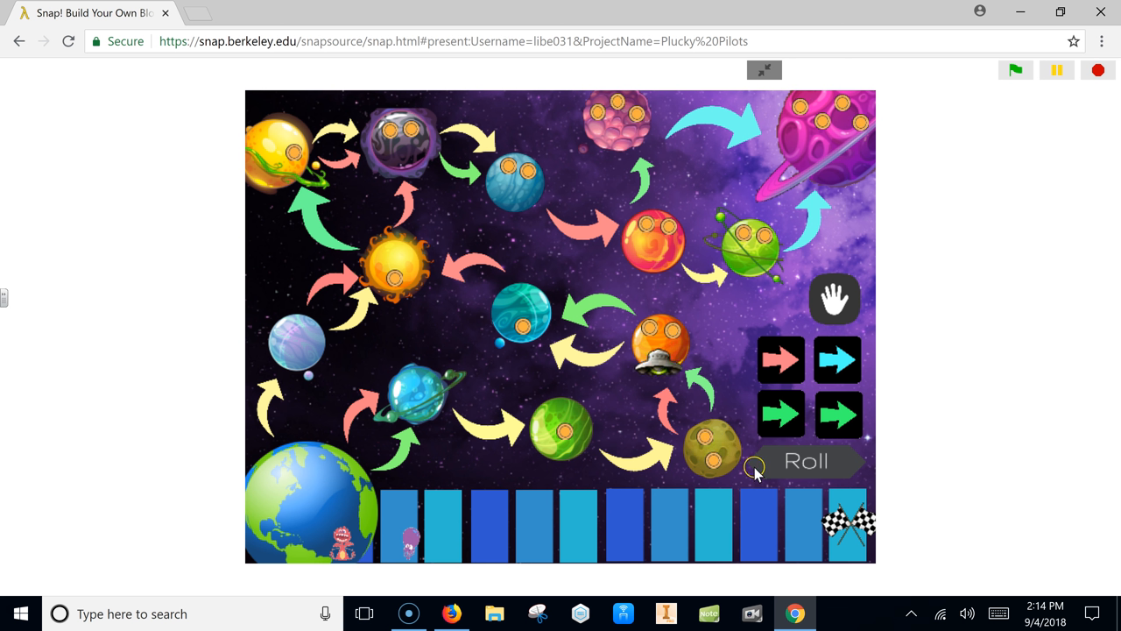
{"action": "left_click", "coordinate": [804, 461]}
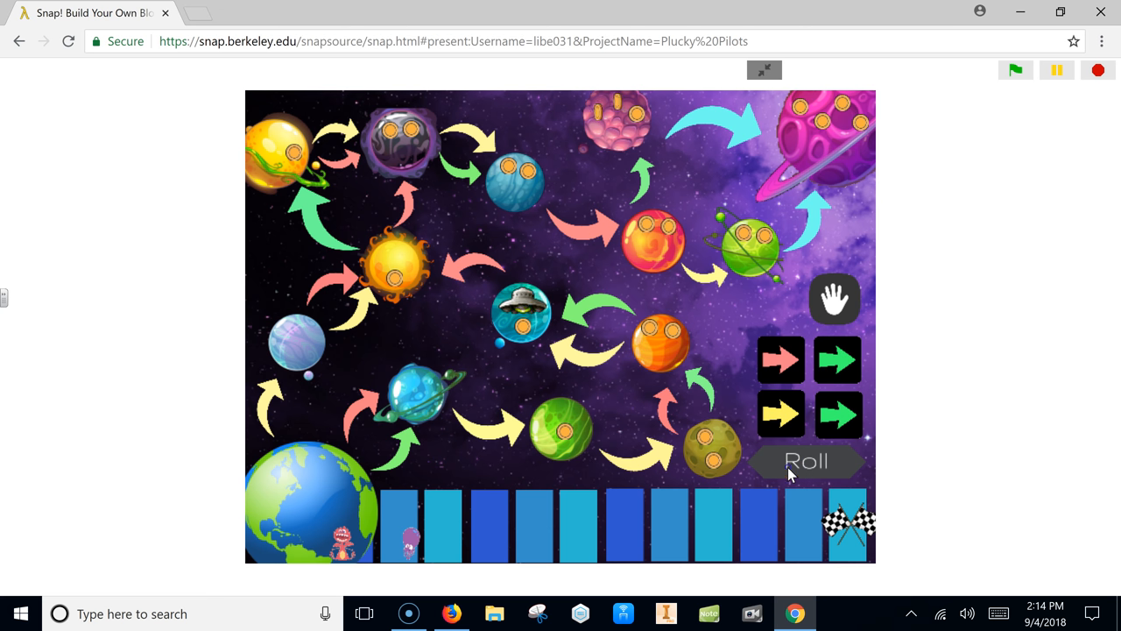
{"action": "left_click", "coordinate": [781, 413]}
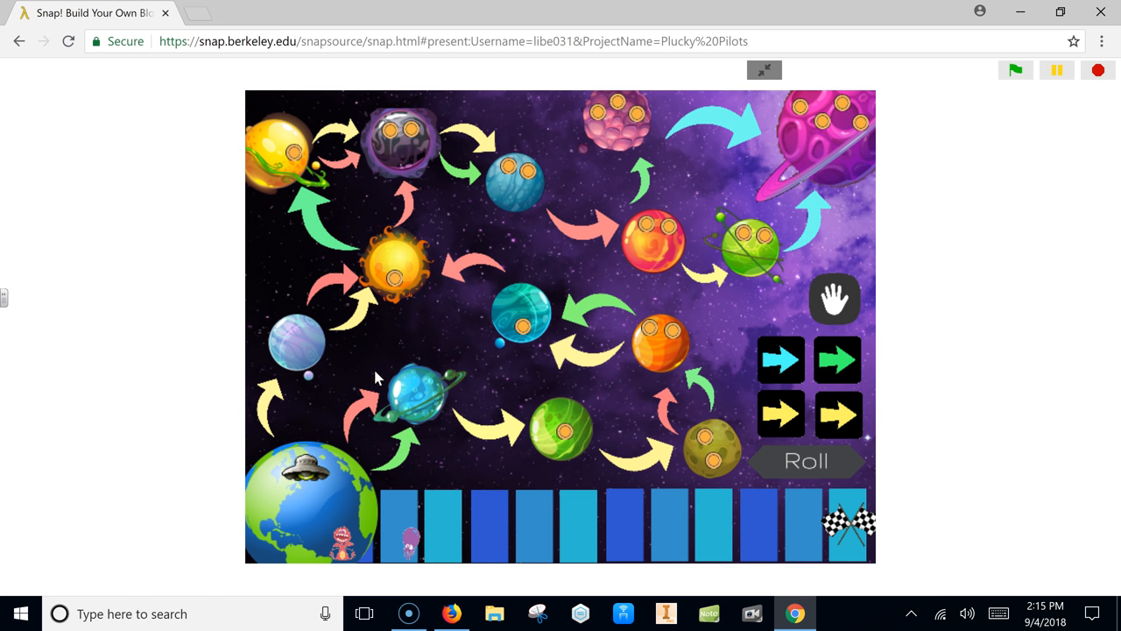
{"action": "mouse_move", "coordinate": [508, 179]}
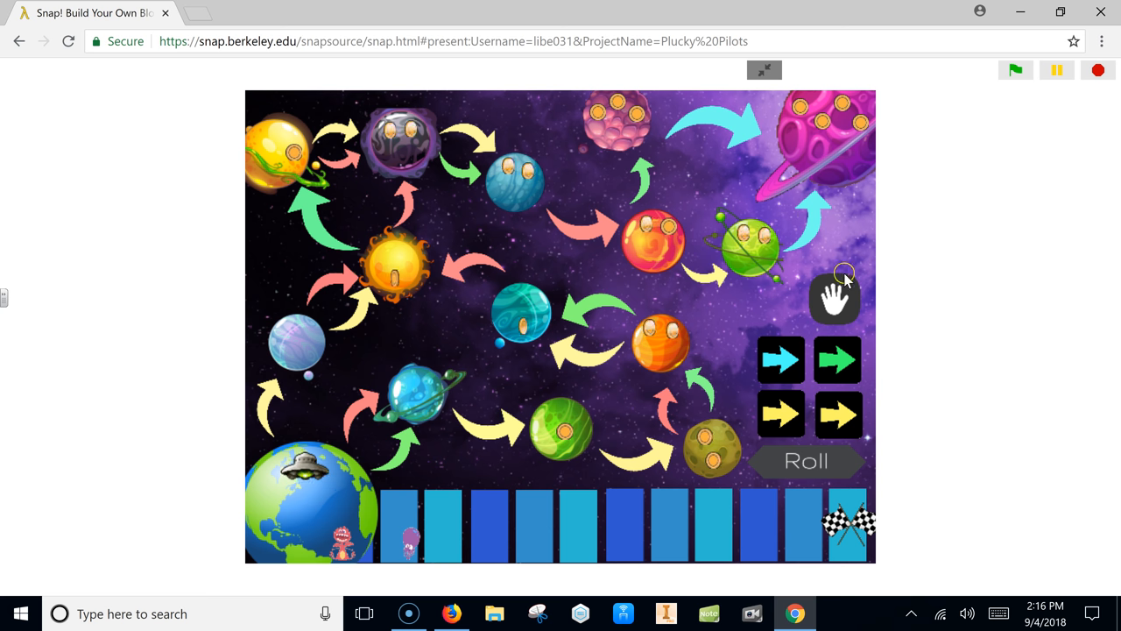
Pick the top-left cyan arrow as the next move from Earth.
{"action": "left_click", "coordinate": [780, 359]}
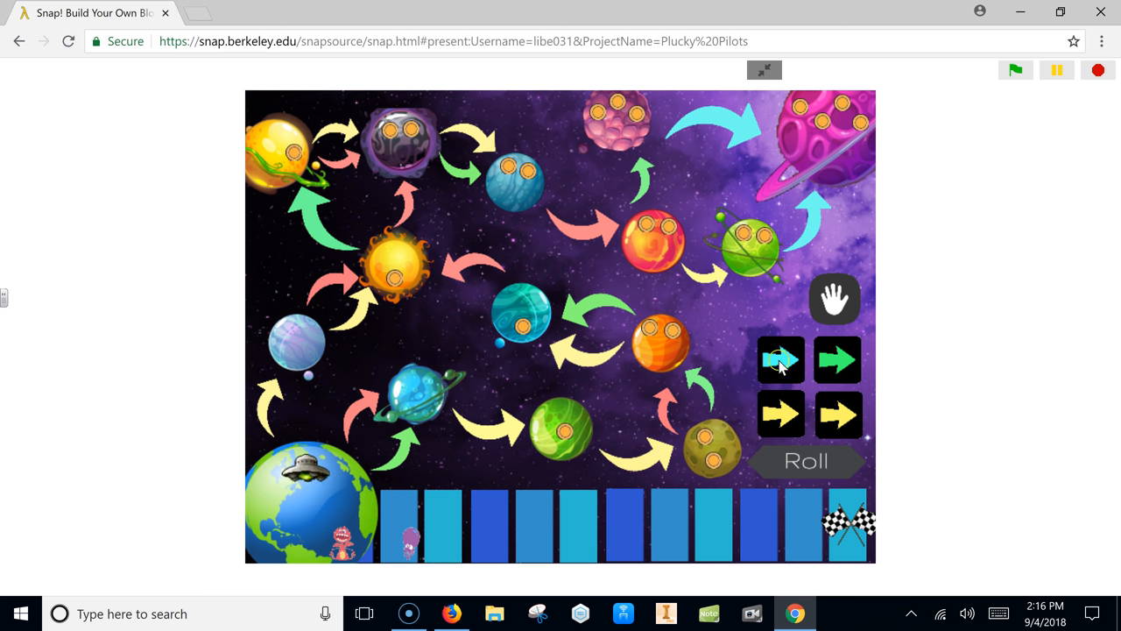